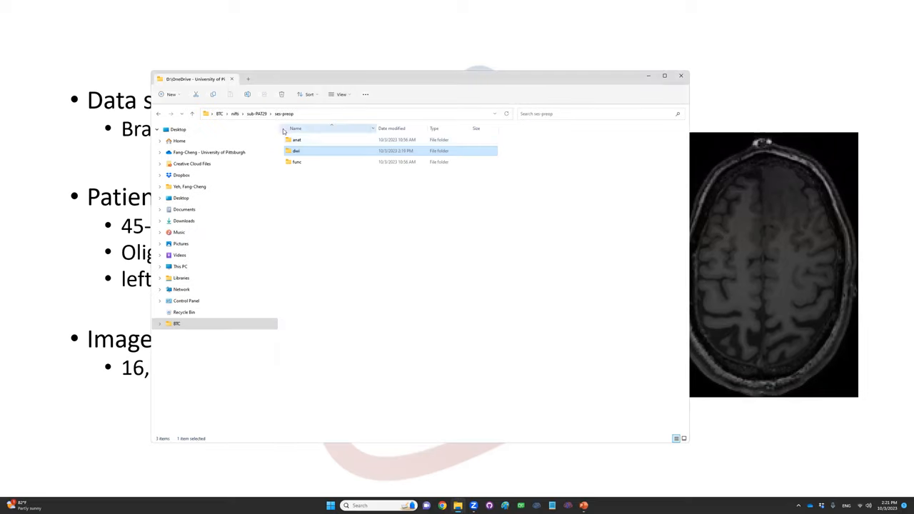
mouse_move(315, 157)
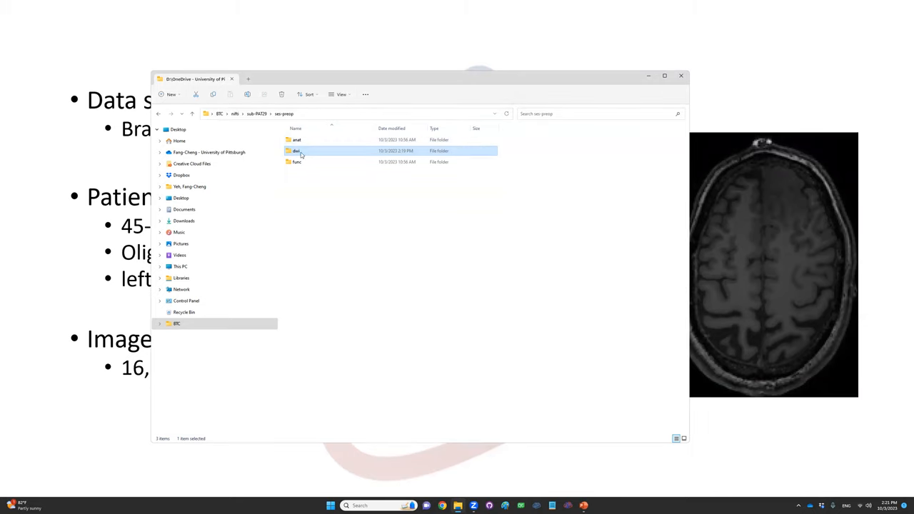
- Enter the dwi folder and pick out the AP diffusion image
double_click(297, 152)
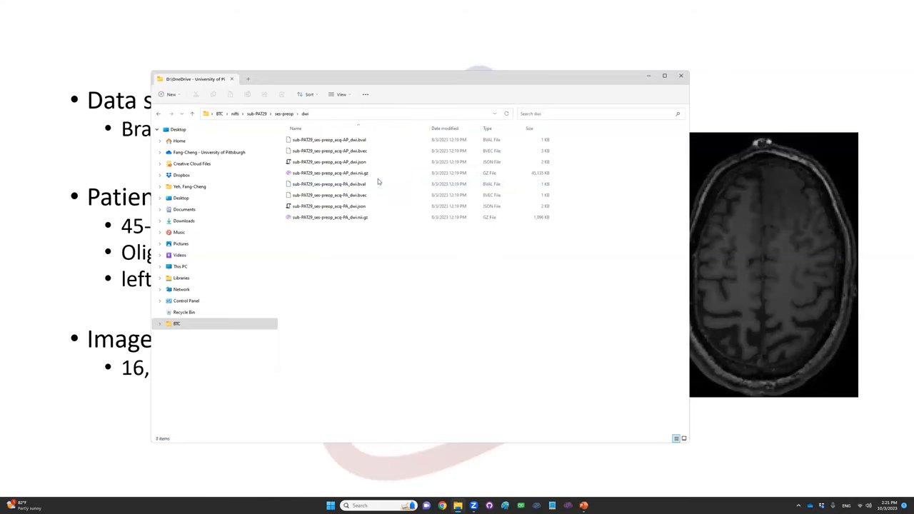
mouse_move(432, 278)
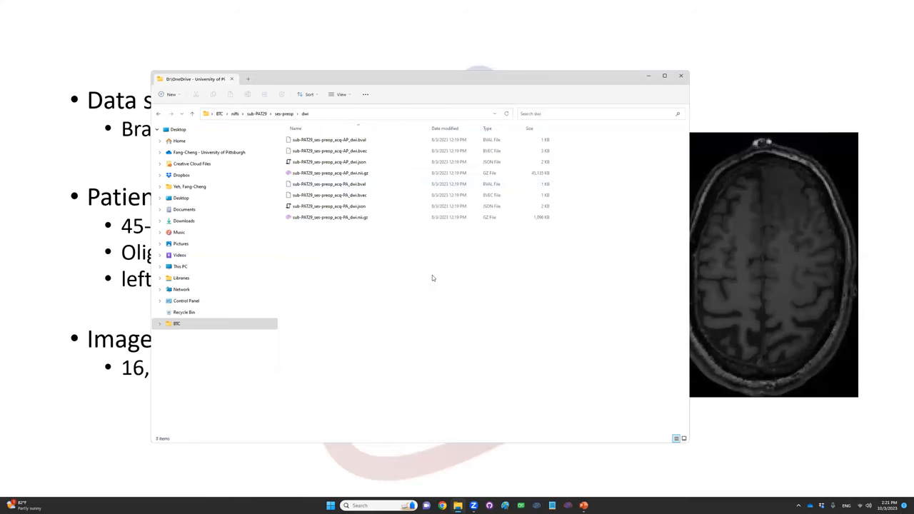
left_click(331, 173)
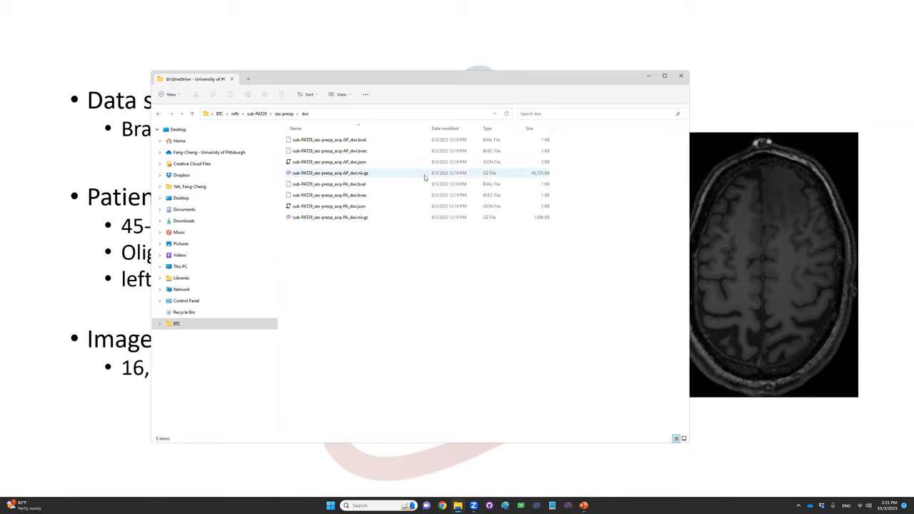
left_click(330, 173)
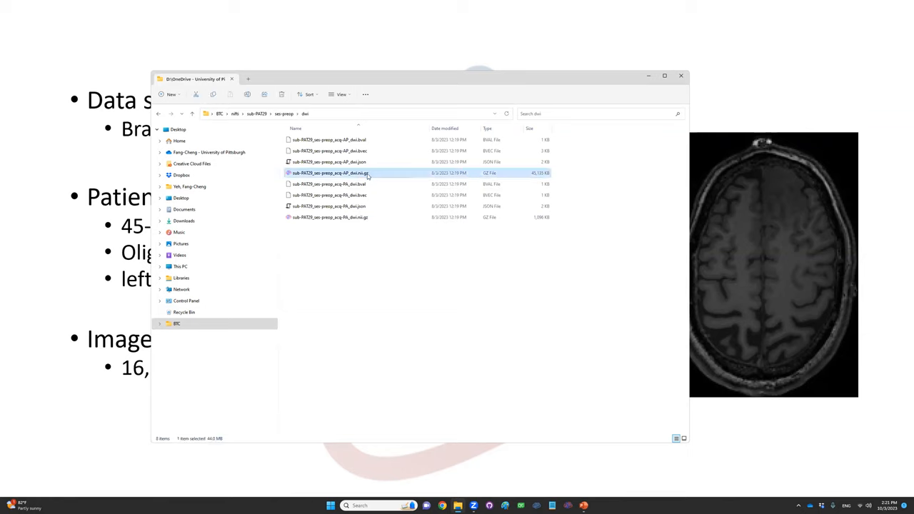
mouse_move(371, 175)
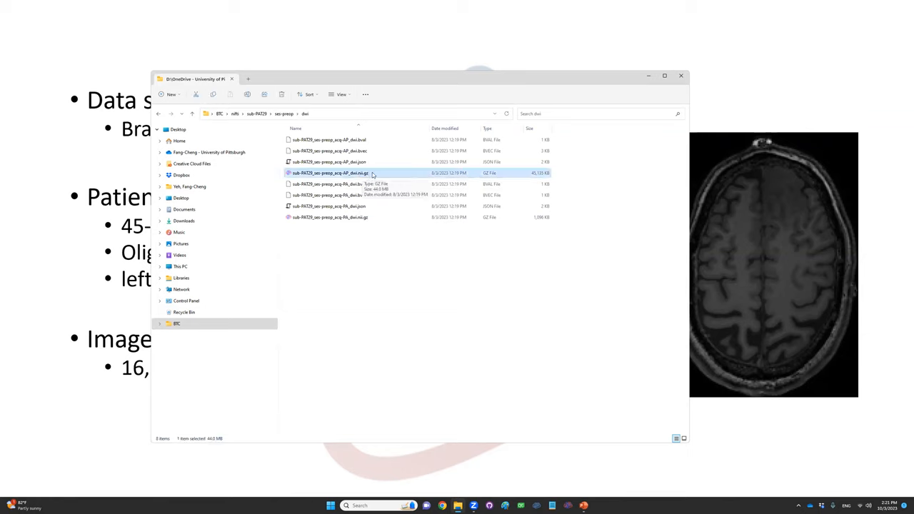
- Select the group of PA diffusion files, then the group of AP diffusion files
left_click(328, 140)
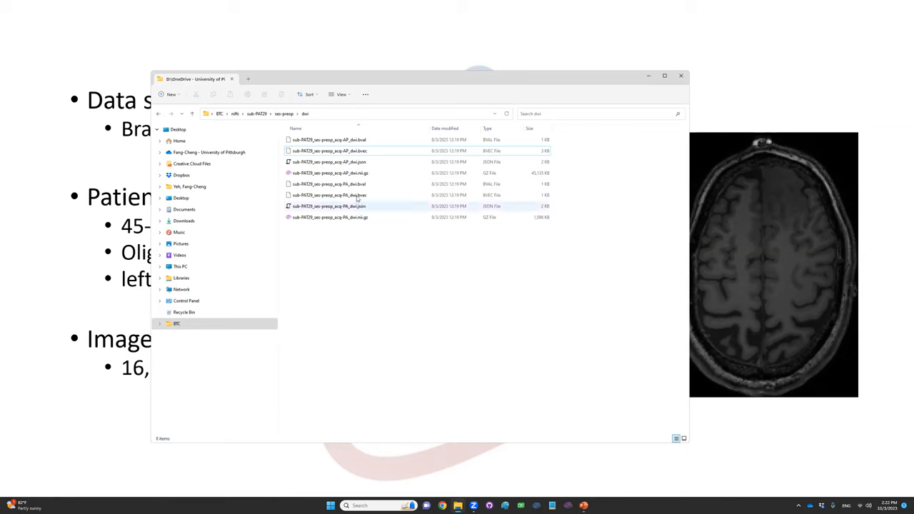
left_click(328, 182)
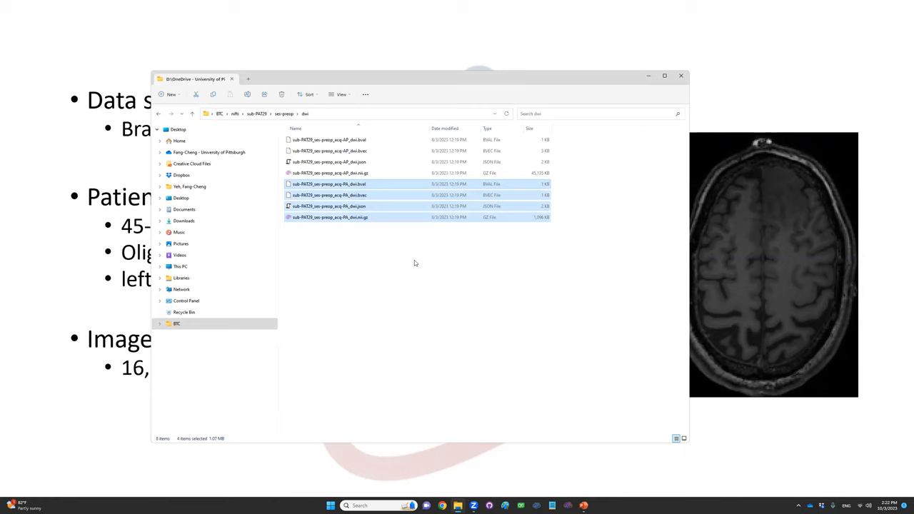
mouse_move(394, 267)
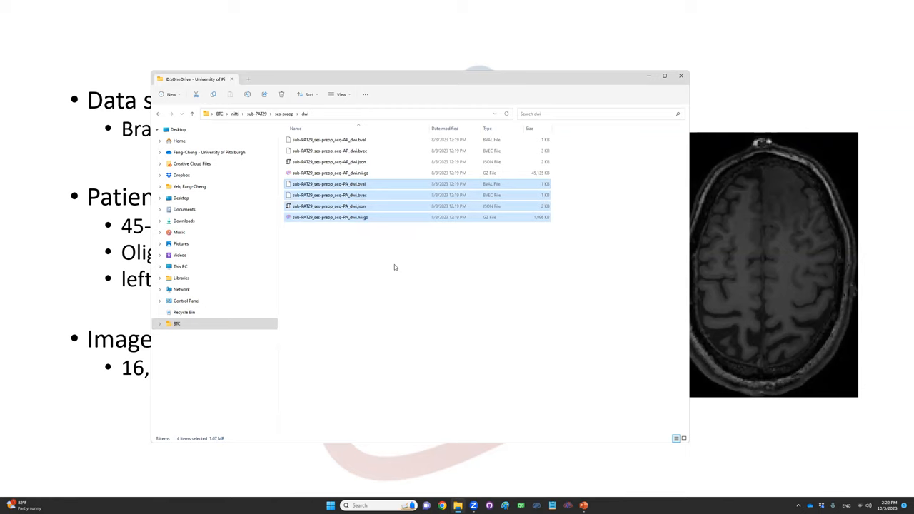
left_click(394, 267)
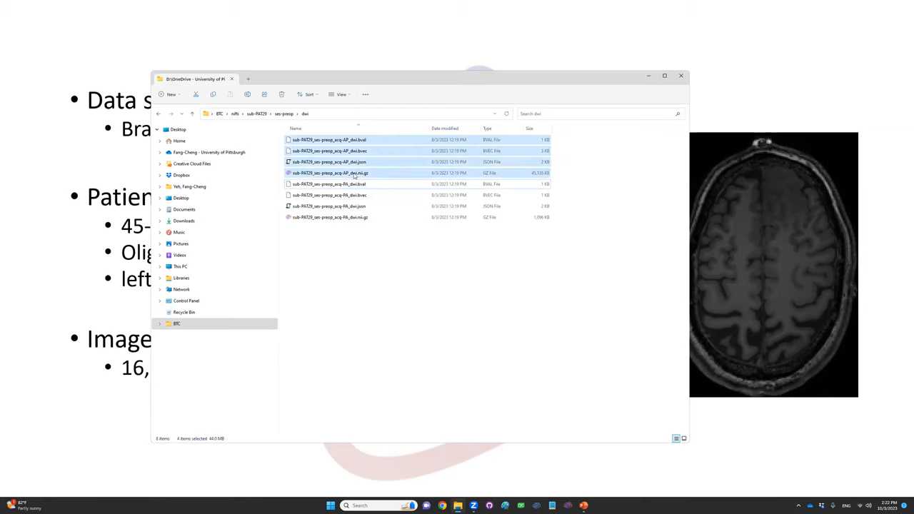
mouse_move(552, 326)
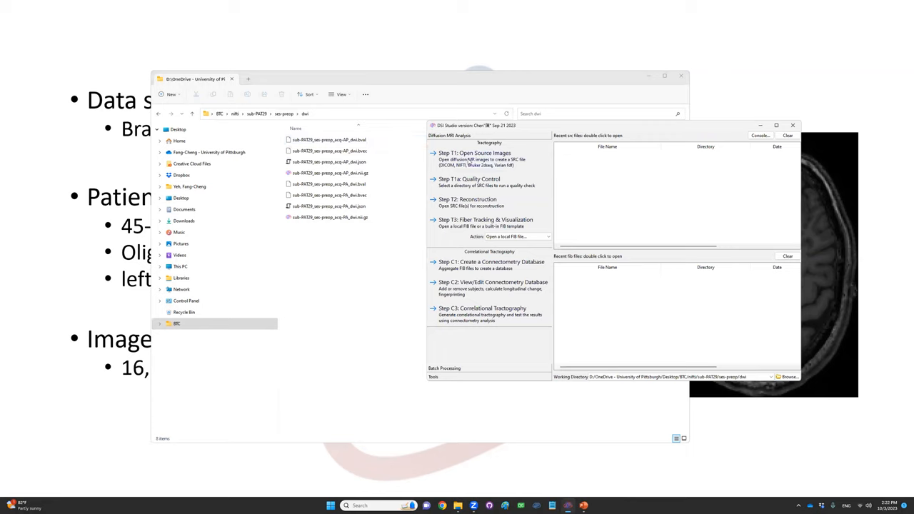
- Import the AP dwi .nii.gz via Step T1, accept its b-table and build the SRC file
left_click(474, 156)
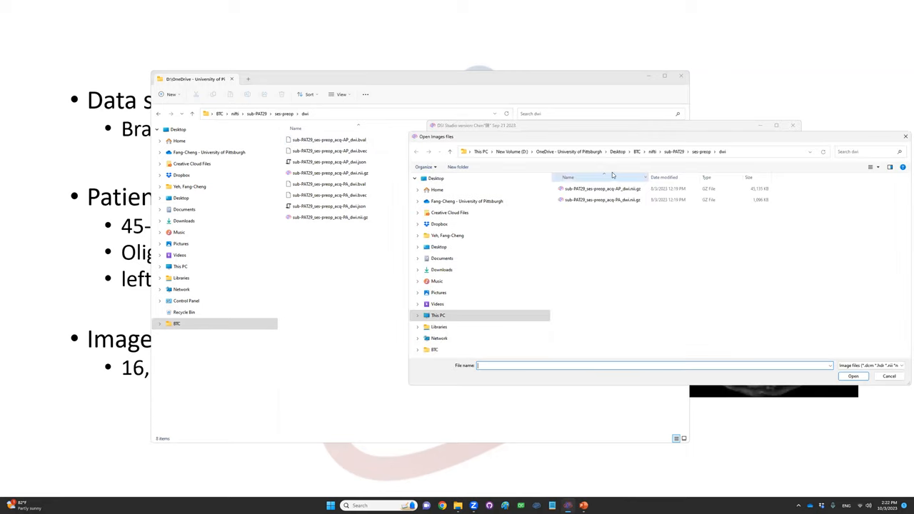
left_click(603, 189)
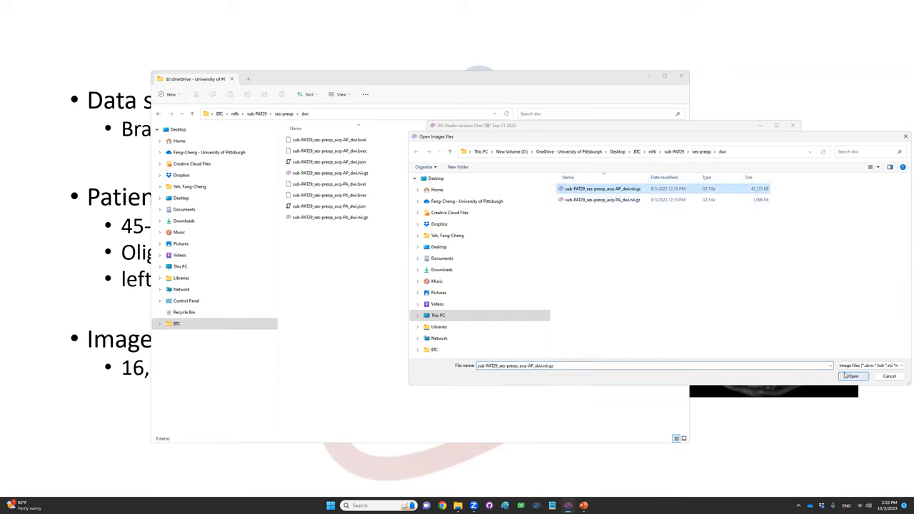
left_click(852, 377)
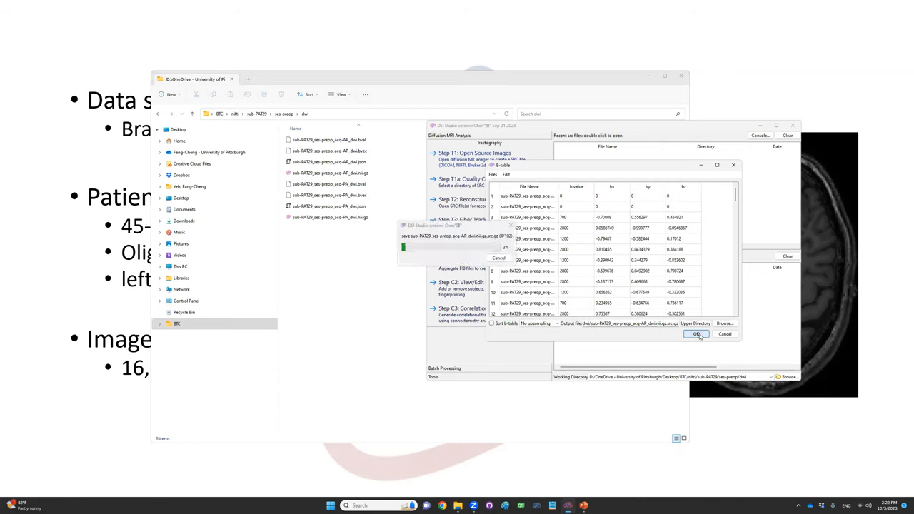
left_click(698, 334)
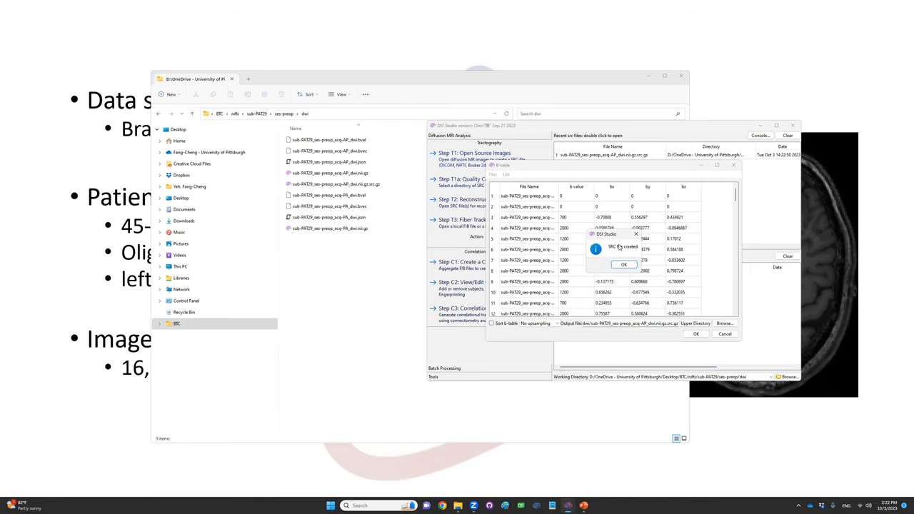
left_click(623, 264)
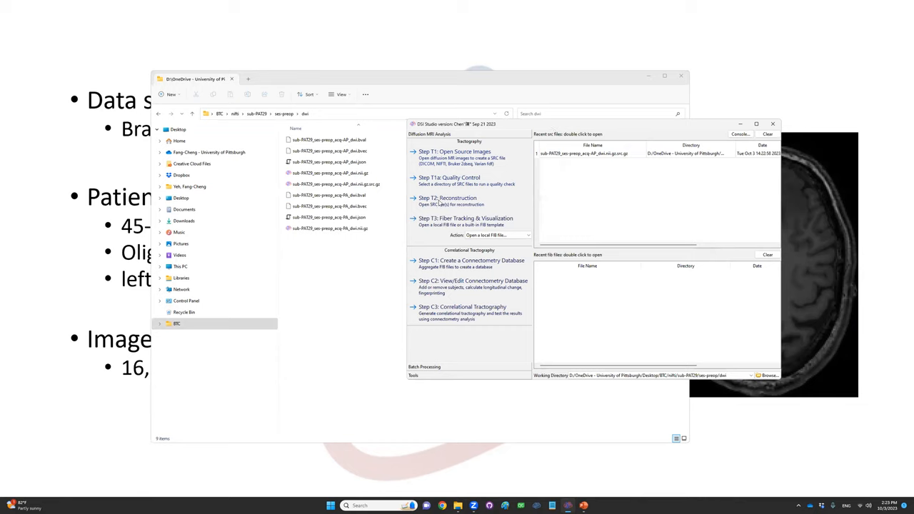
- Load the new .src.gz file in Step T2 Reconstruction, showing the brain mask
left_click(454, 154)
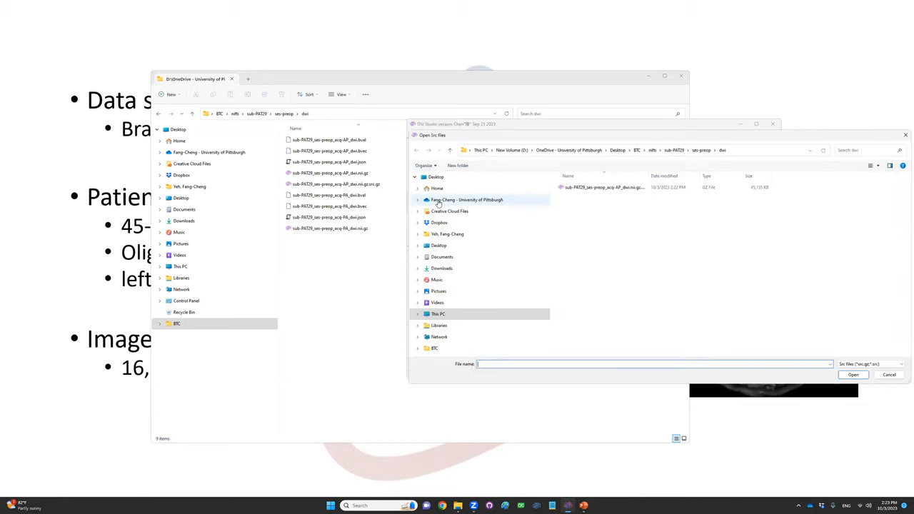
left_click(852, 374)
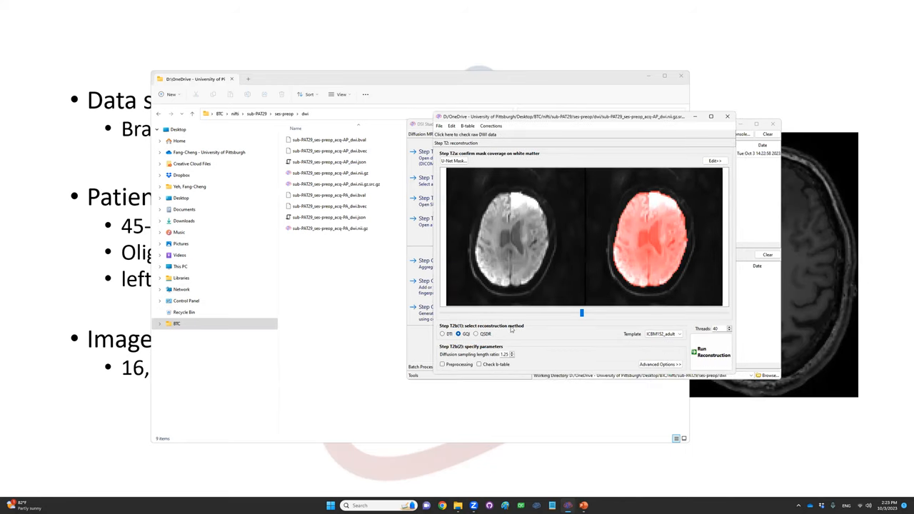
mouse_move(528, 250)
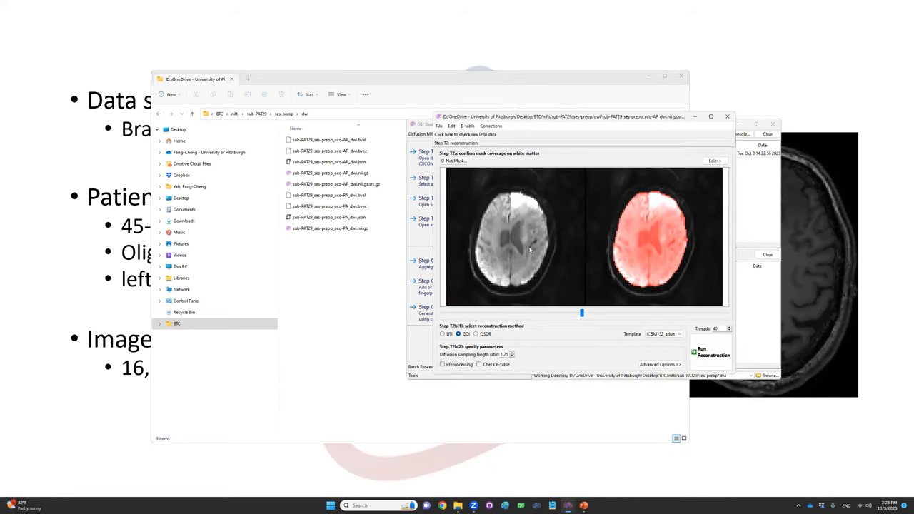
mouse_move(545, 192)
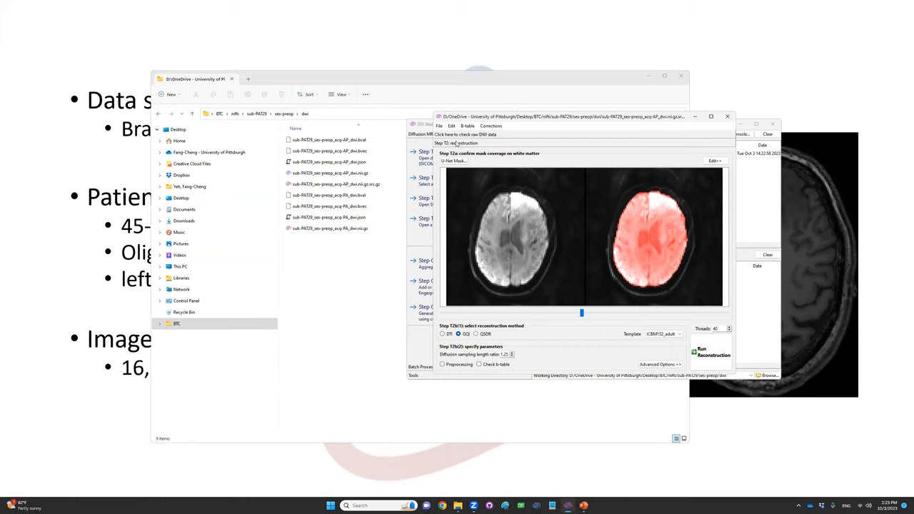
mouse_move(469, 137)
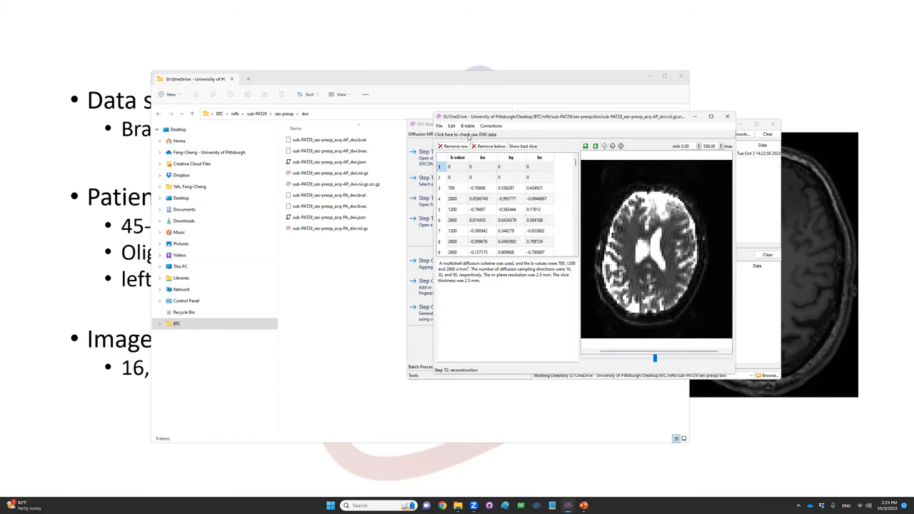
- Check the raw DWI data and remove the b-value 700 volume from the b-table
left_click(474, 166)
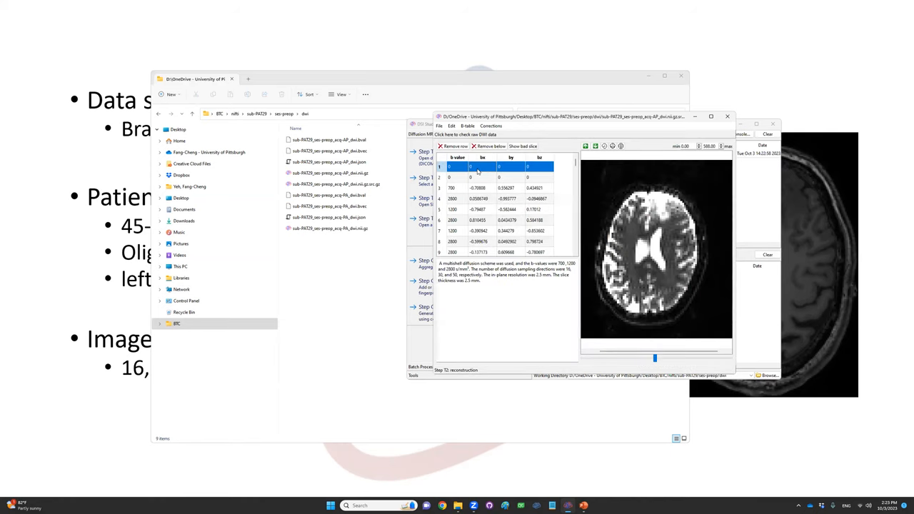
left_click(478, 208)
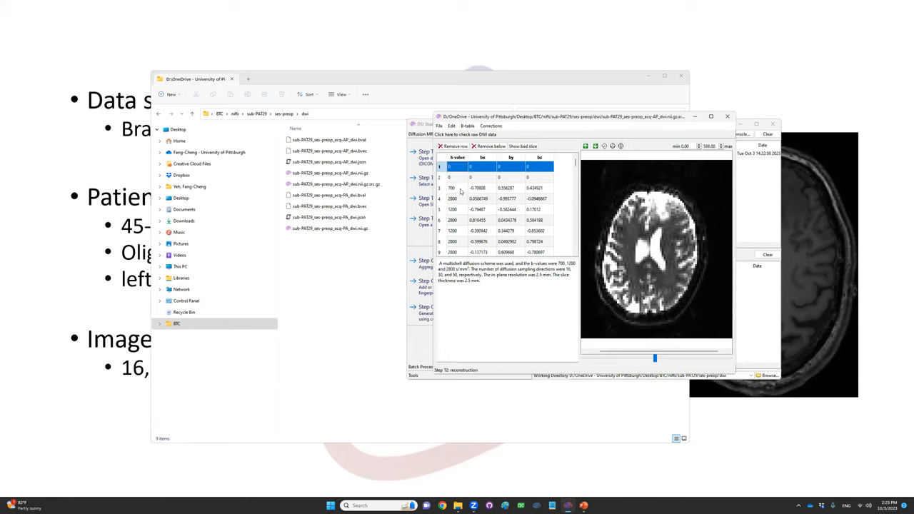
left_click(493, 189)
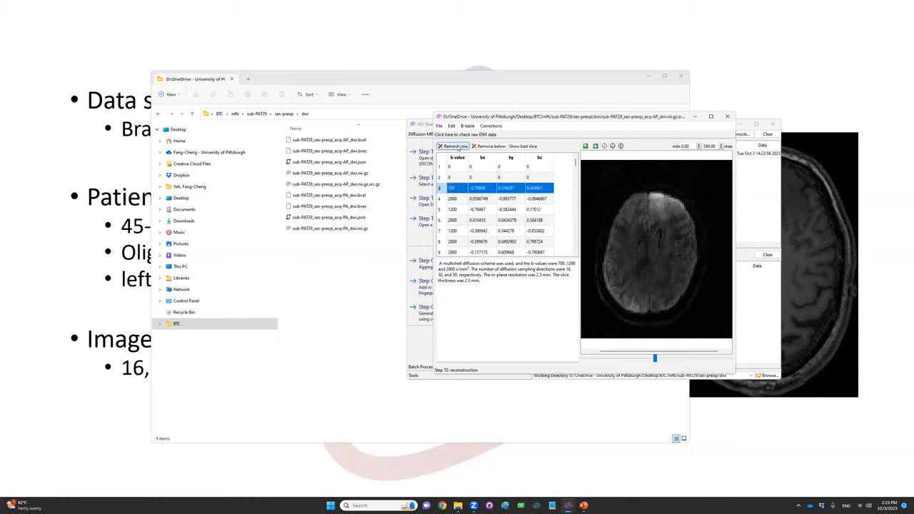
left_click(454, 146)
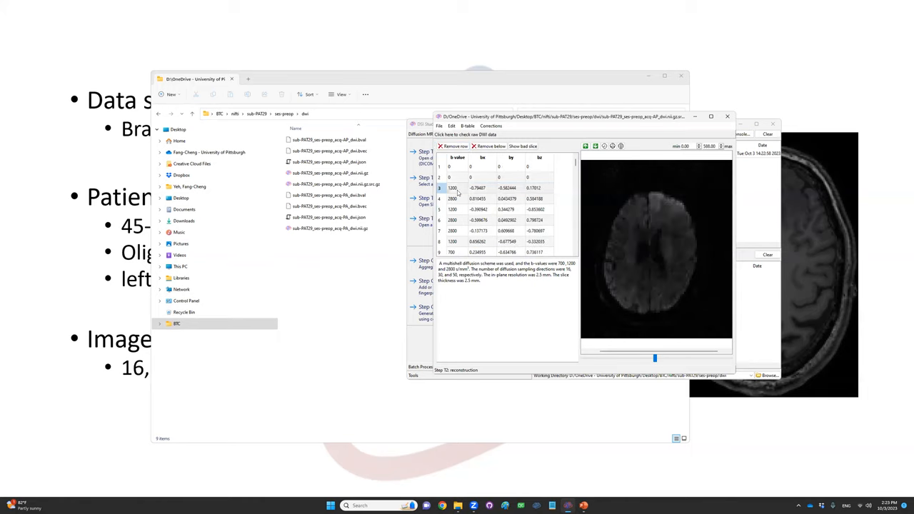
- Browse the remaining b-table rows and view another diffusion volume's image
scroll("down", 3)
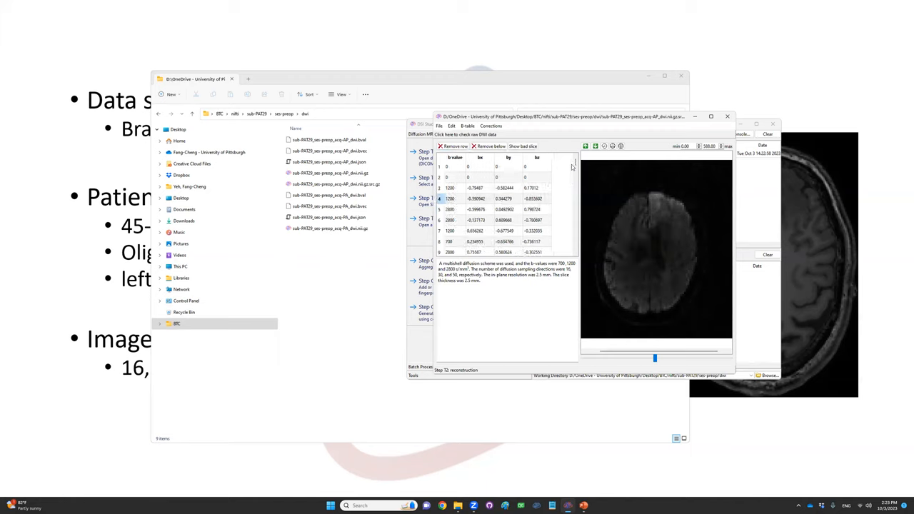
scroll("down", 3)
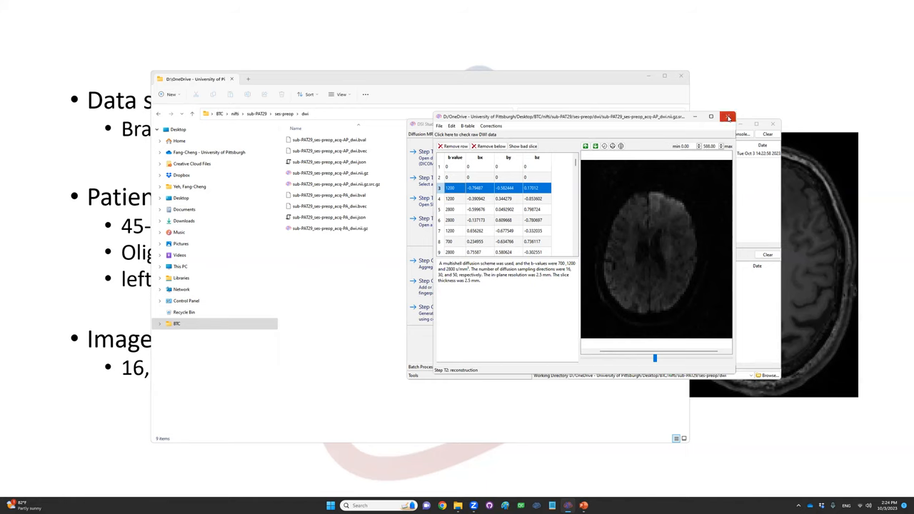
left_click(729, 117)
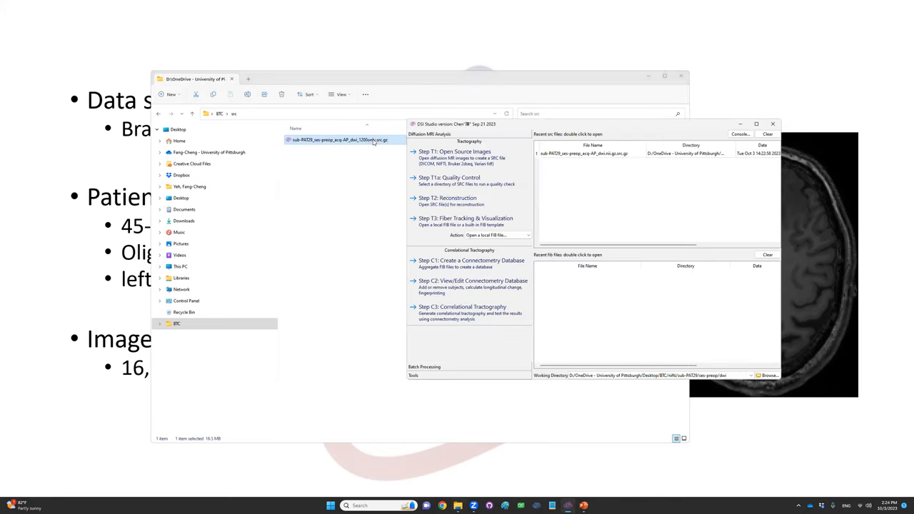
mouse_move(363, 175)
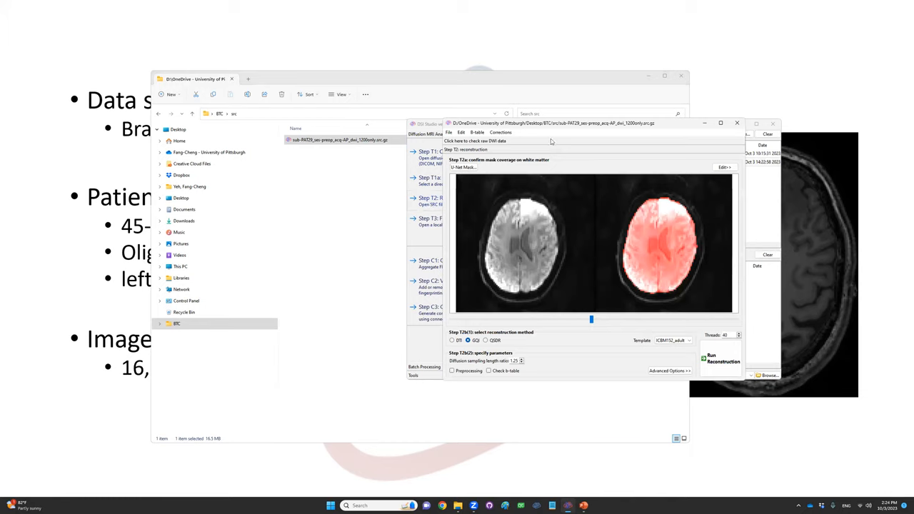
mouse_move(601, 121)
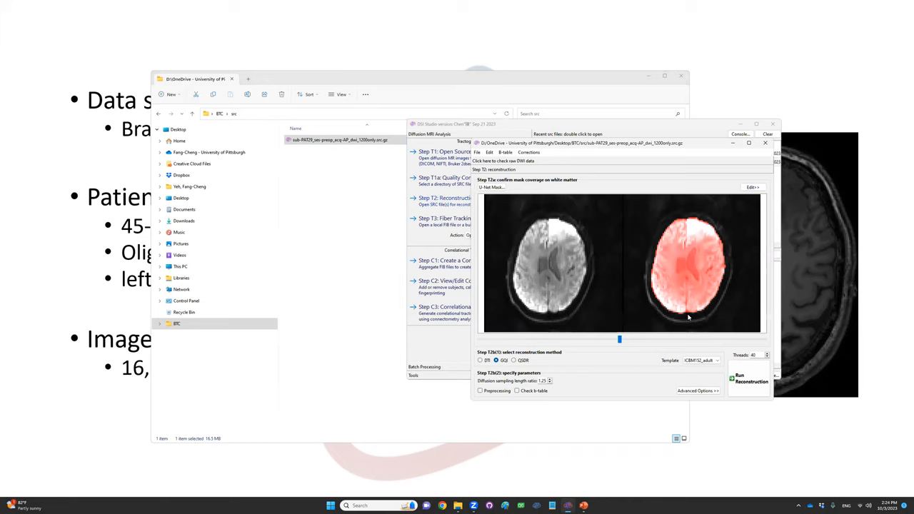
mouse_move(538, 164)
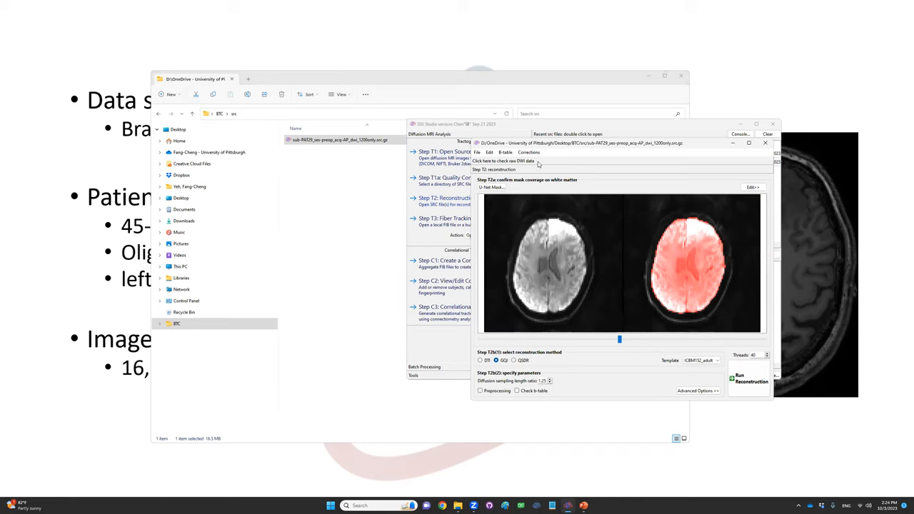
- Review the trimmed SRC's raw diffusion images and b-table, then return to the reconstruction step
left_click(503, 162)
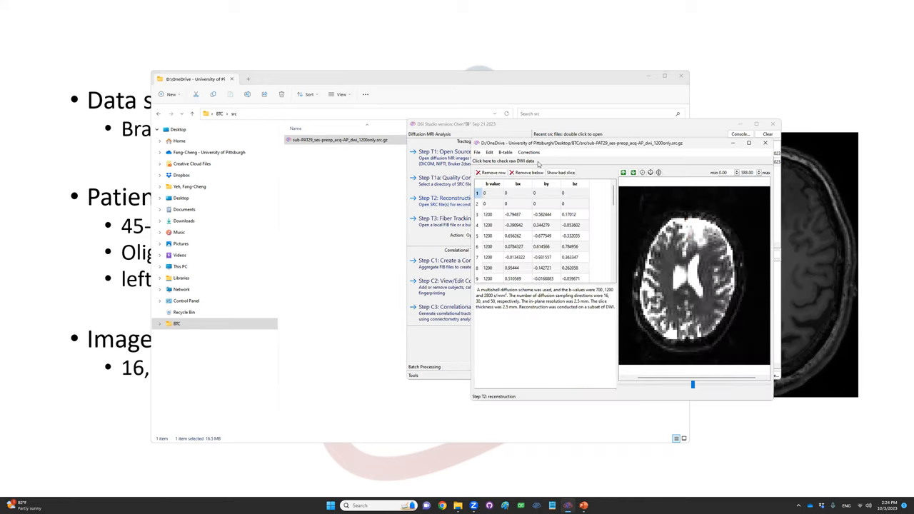
left_click(534, 203)
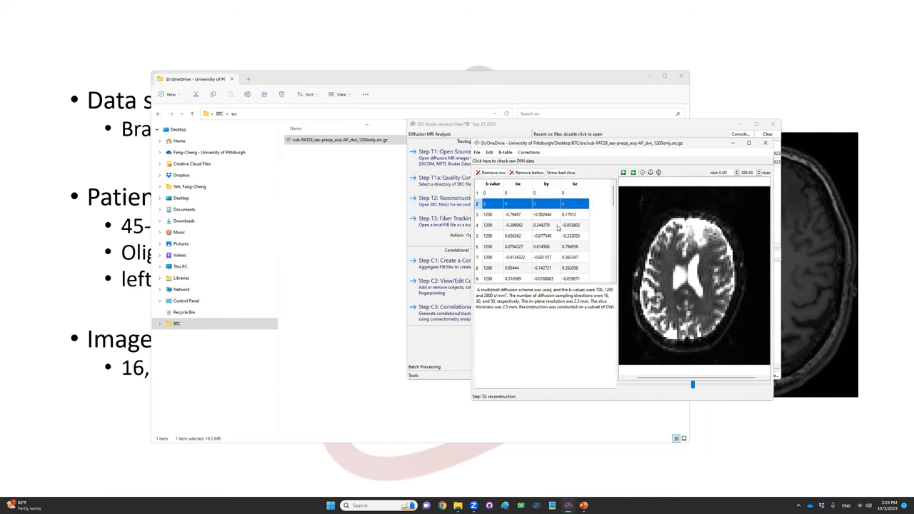
scroll("down", 3)
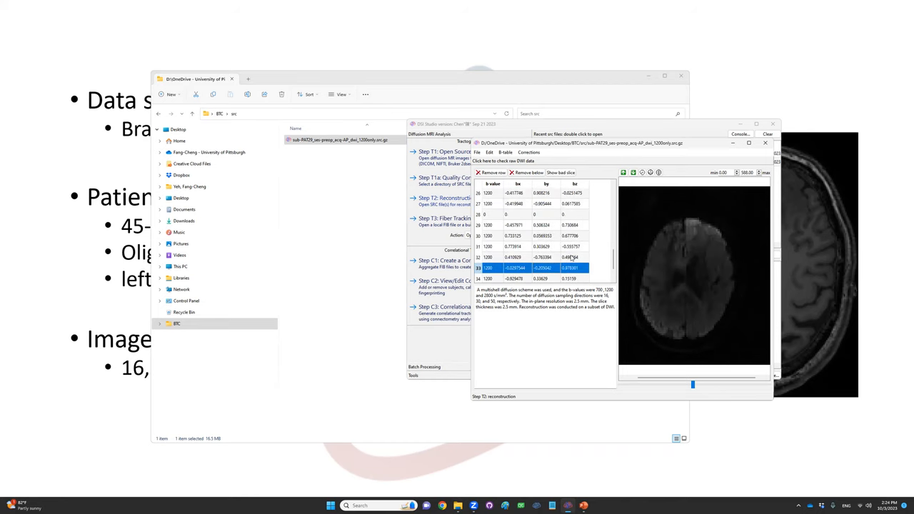
scroll("up", 3)
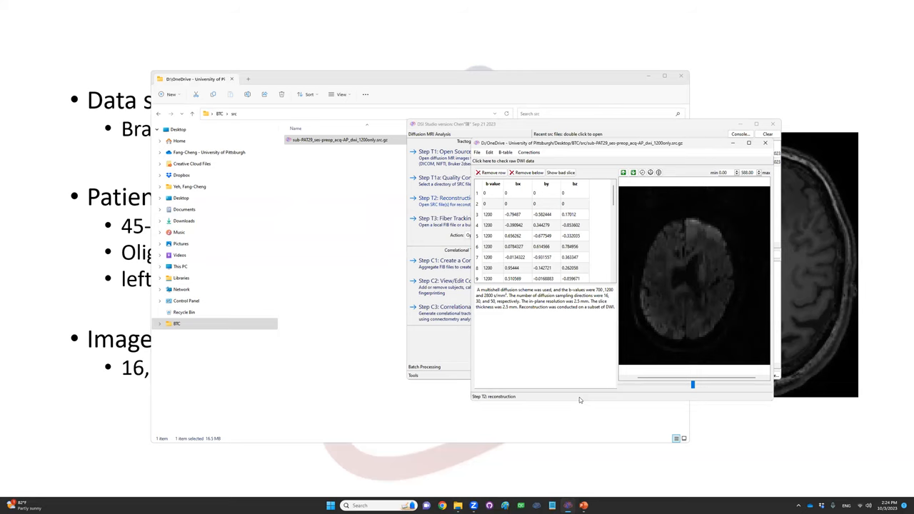
left_click(444, 197)
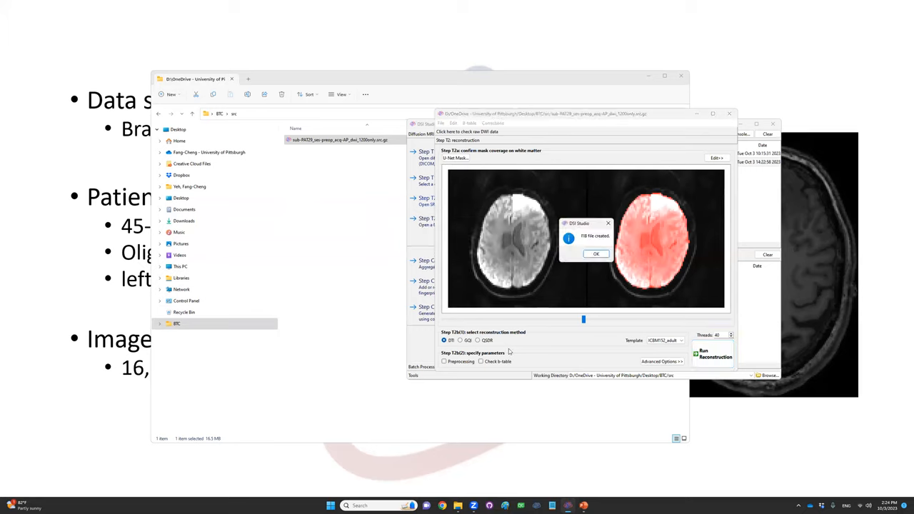
- After the DTI FIB is created, switch the method to GQI and reconstruct a second FIB file
left_click(597, 254)
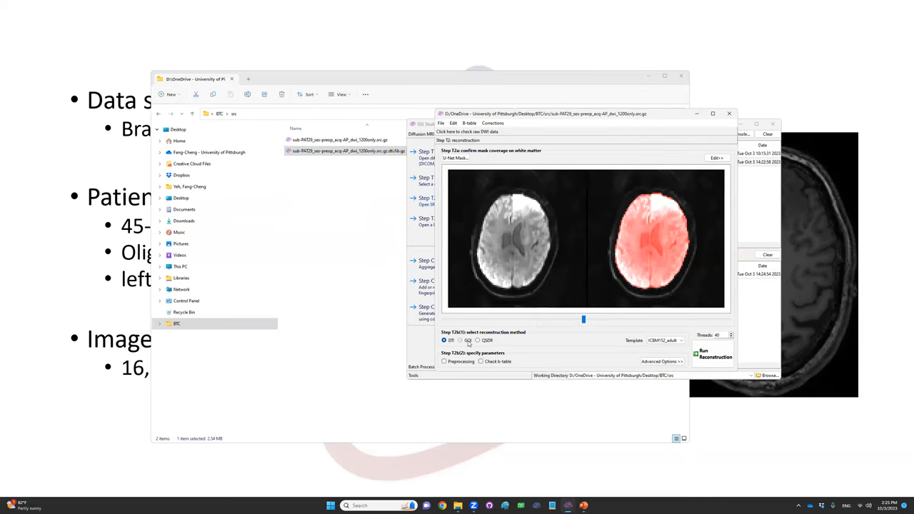
left_click(461, 332)
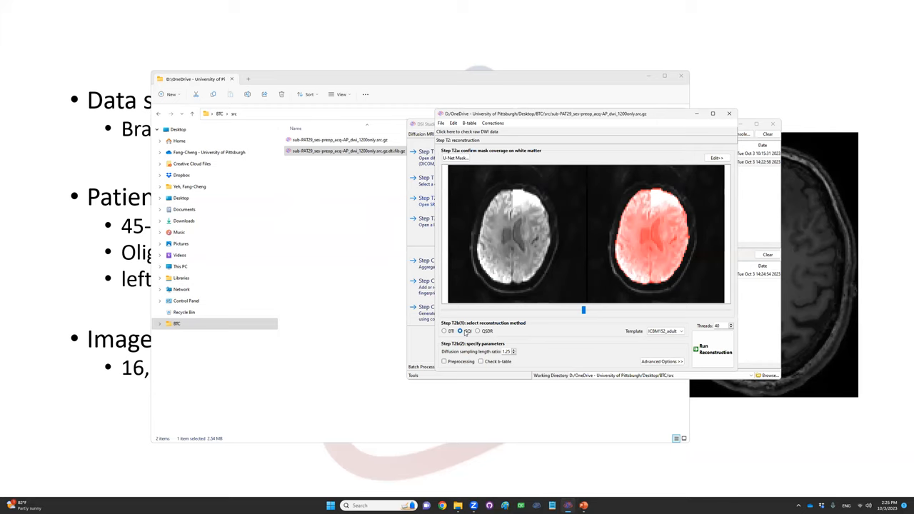
left_click(713, 349)
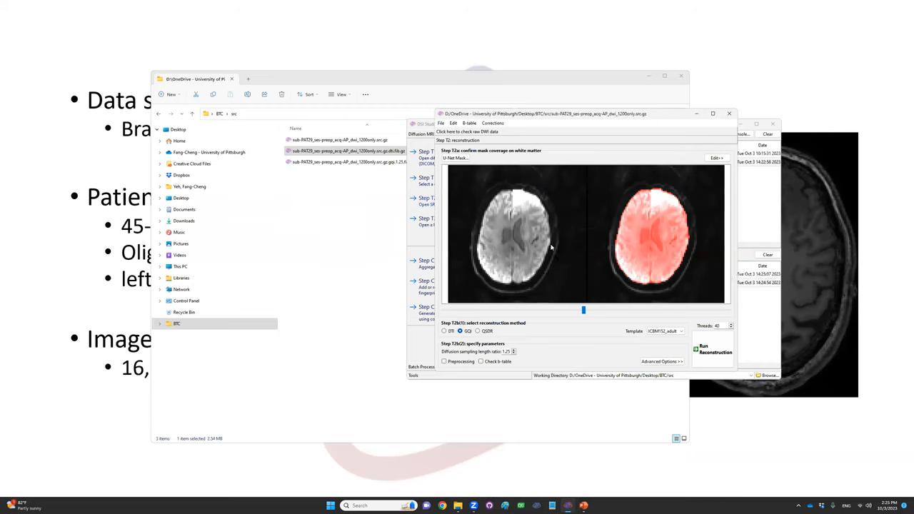
left_click(346, 152)
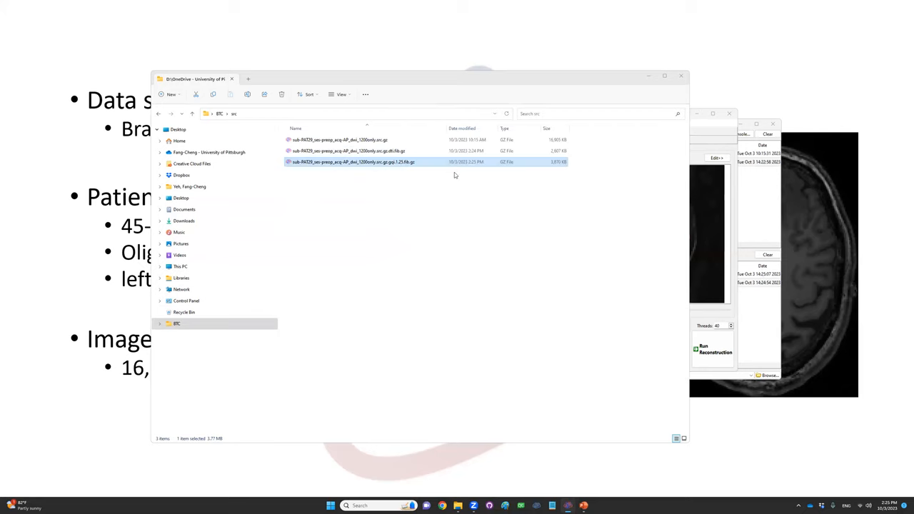
- Load the reconstructed .fib.gz file into Step T3 Fiber Tracking & Visualization
double_click(353, 162)
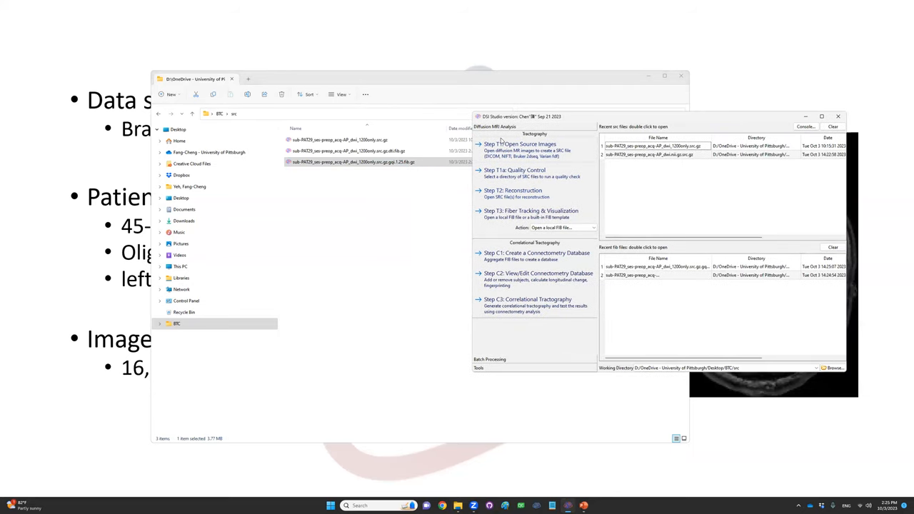
mouse_move(501, 217)
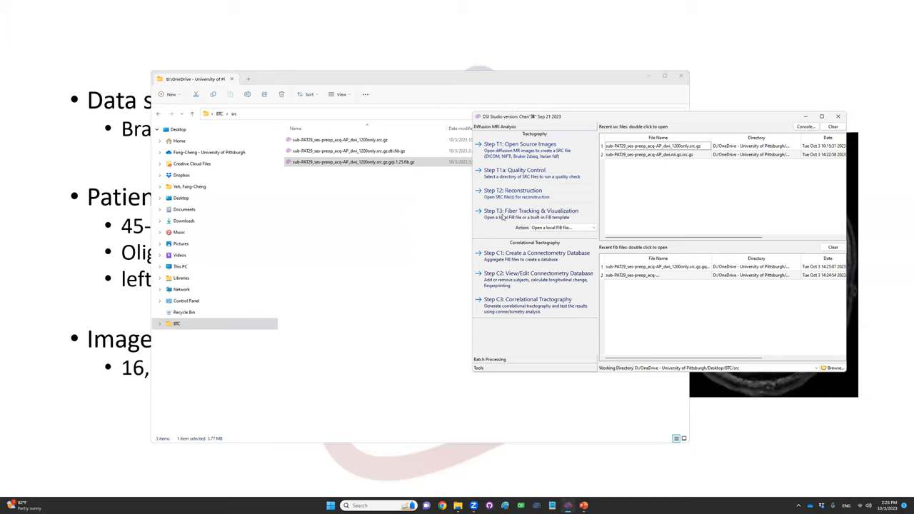
mouse_move(540, 217)
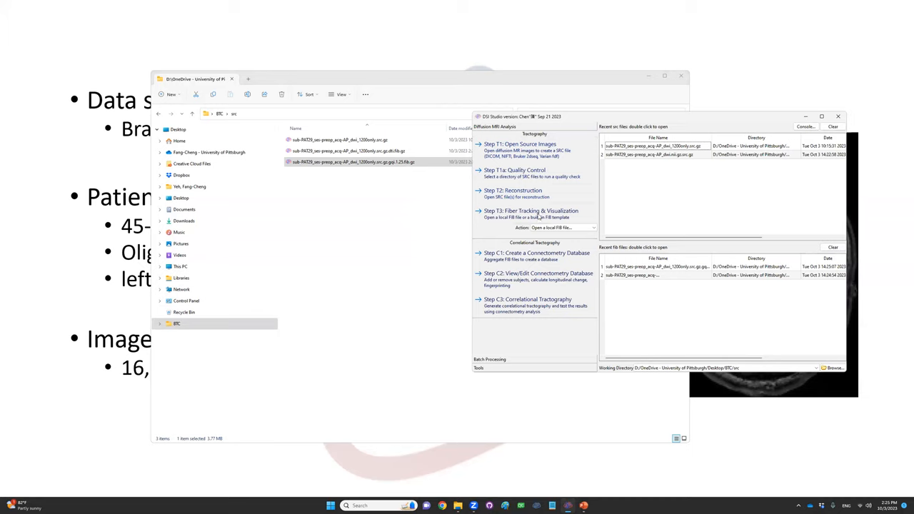
left_click(545, 227)
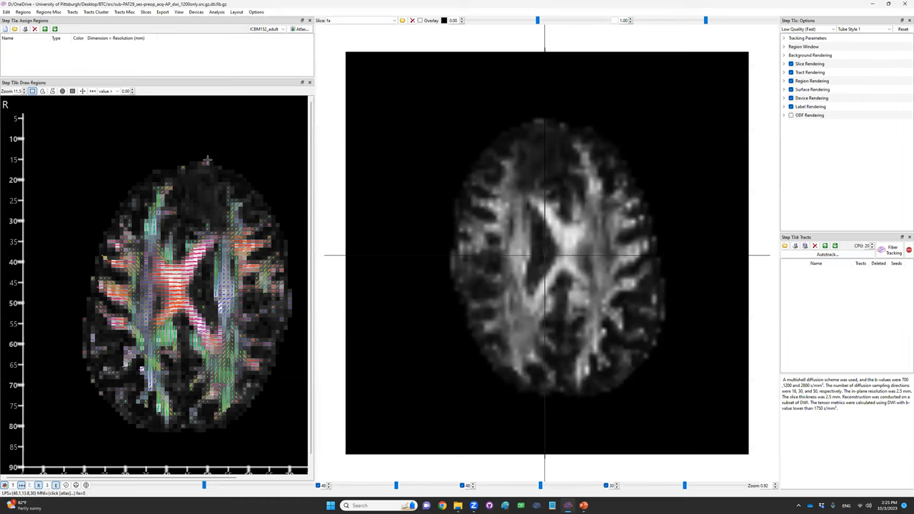
mouse_move(180, 209)
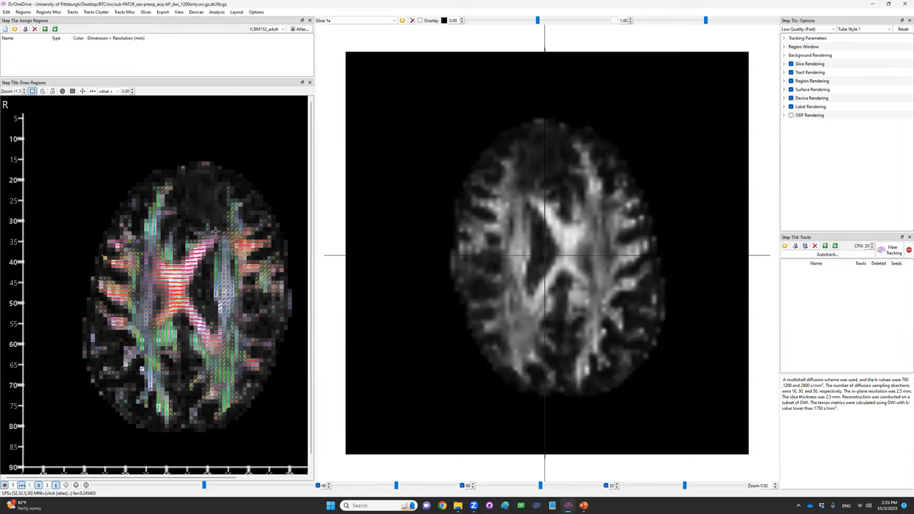
mouse_move(226, 203)
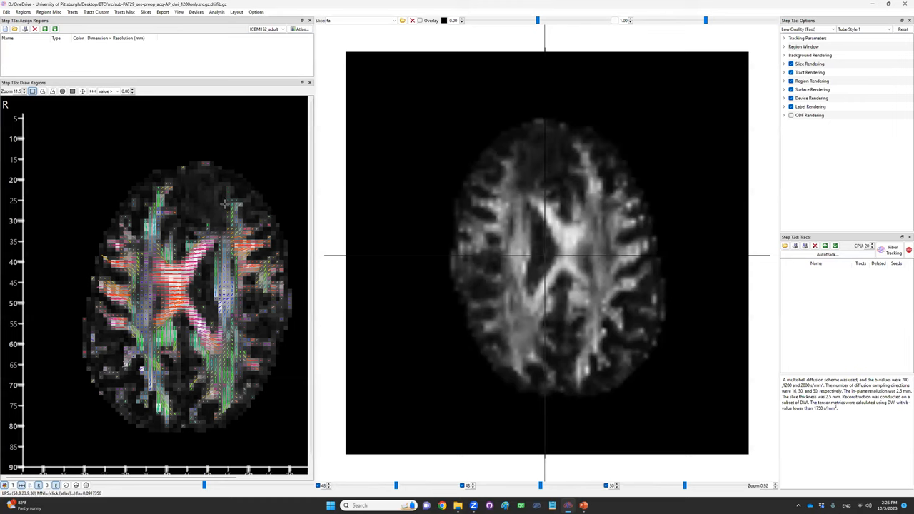
mouse_move(177, 203)
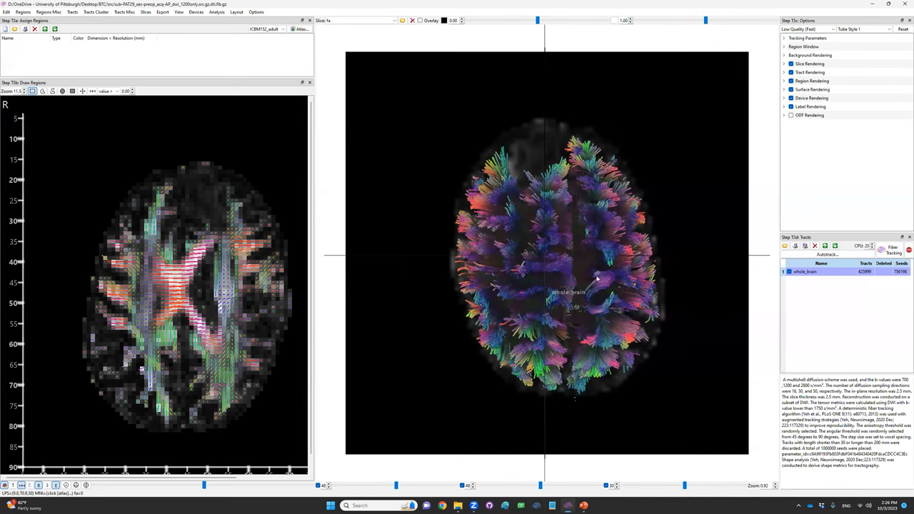
- Rotate the whole-brain tract model to inspect it from several angles
left_click_drag(564, 257, 564, 343)
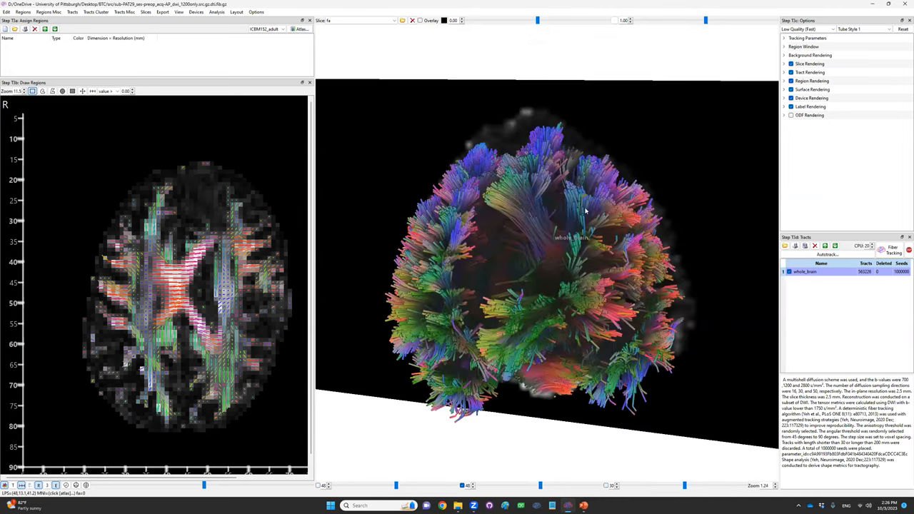
mouse_move(536, 196)
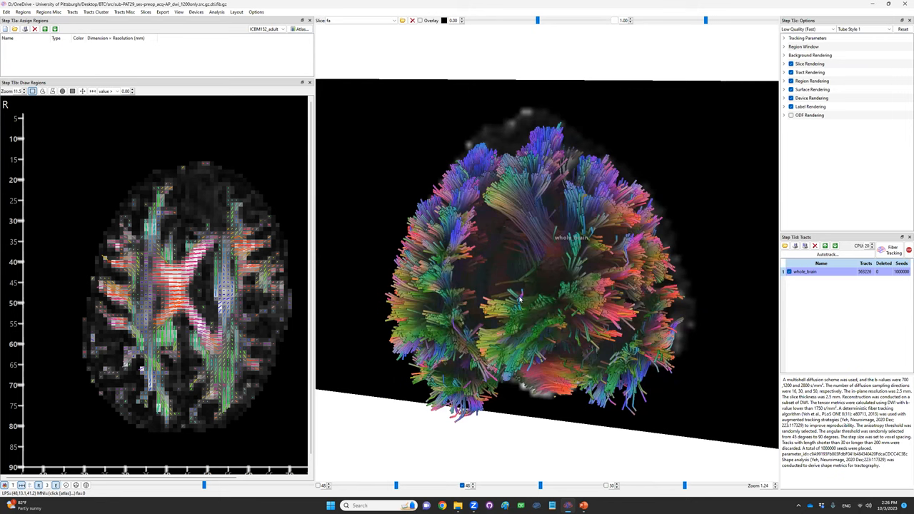
mouse_move(571, 279)
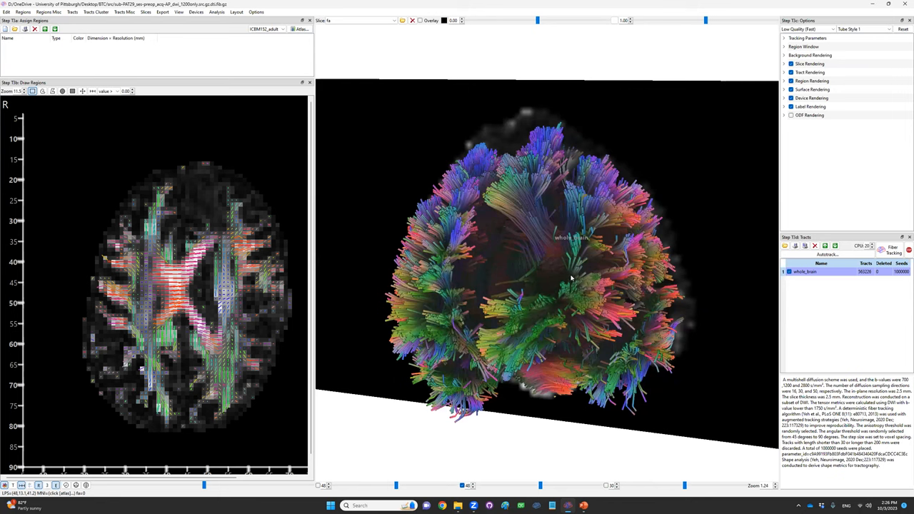
left_click_drag(571, 279, 528, 278)
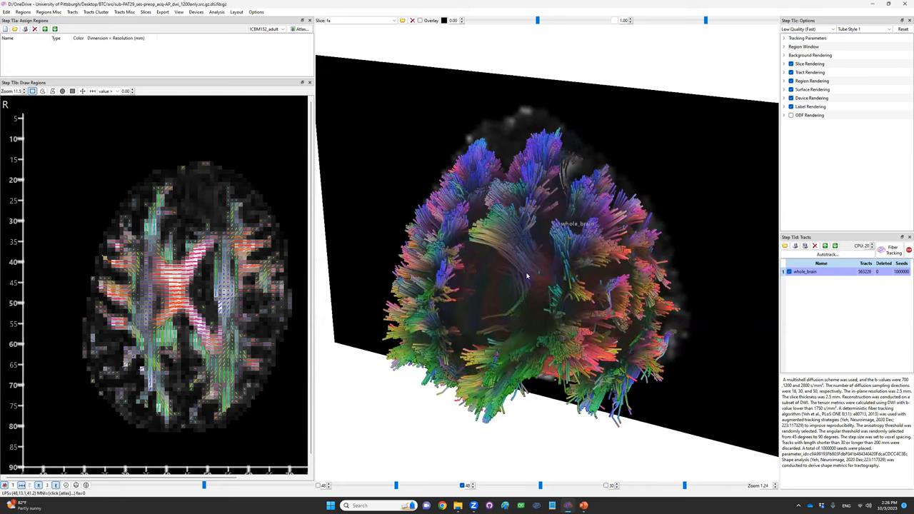
mouse_move(556, 281)
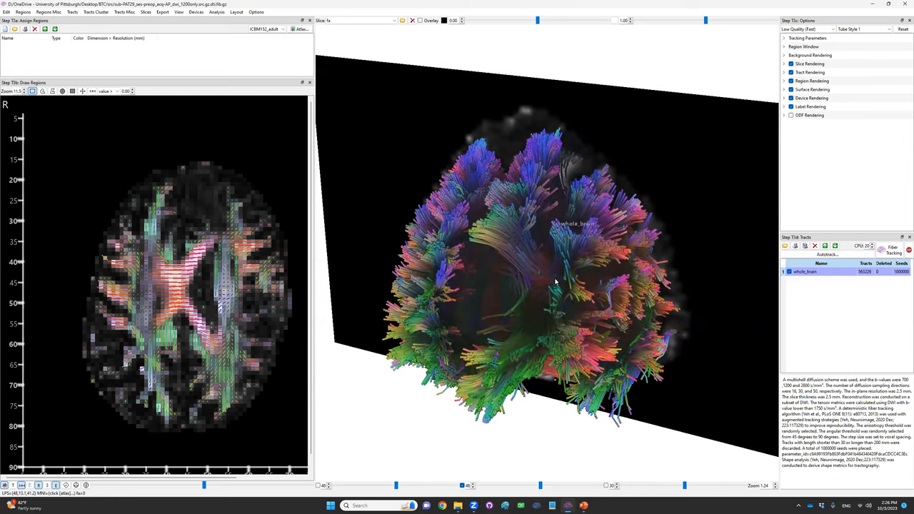
mouse_move(561, 248)
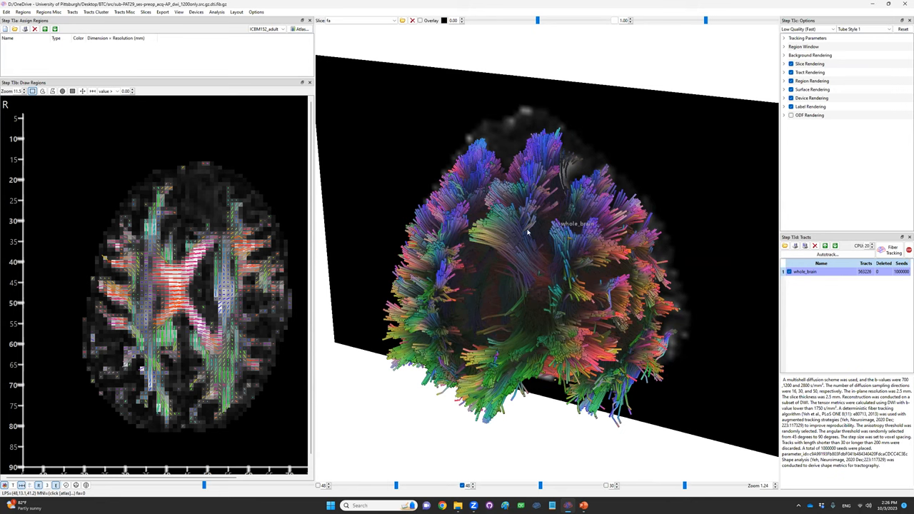
mouse_move(528, 280)
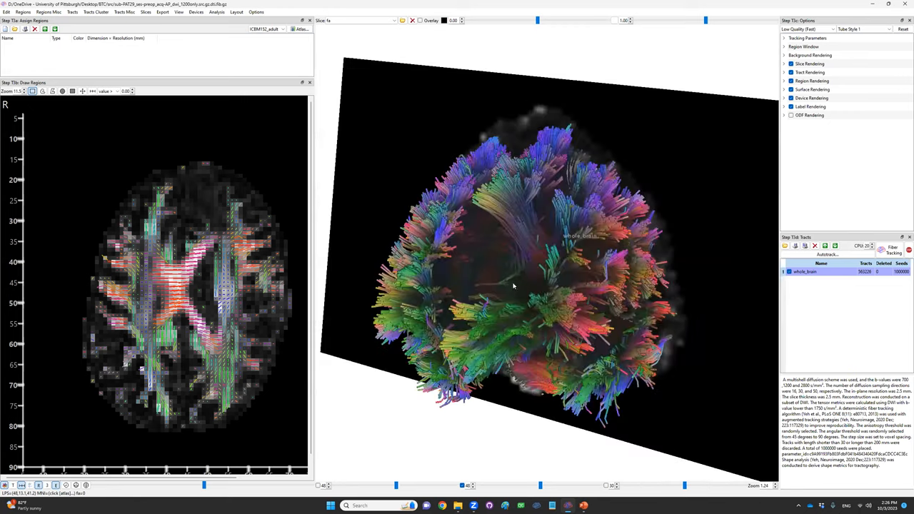
left_click_drag(513, 286, 572, 273)
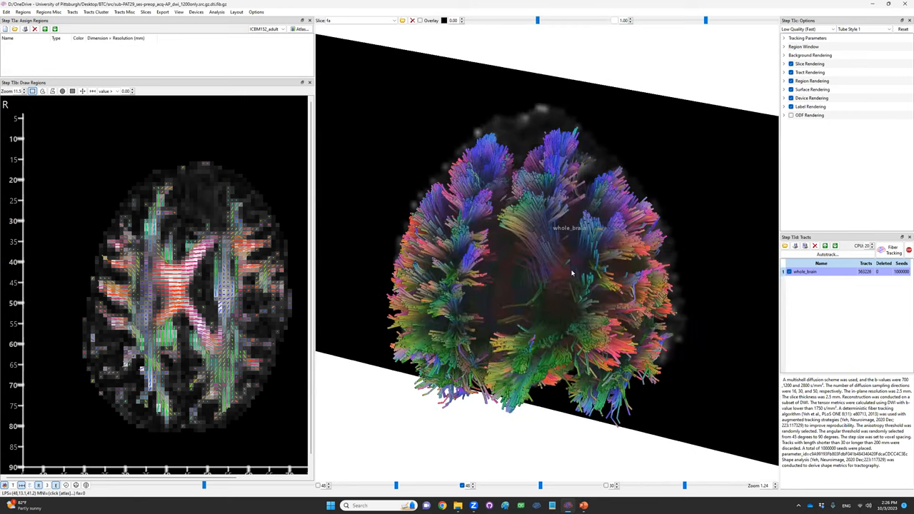
left_click_drag(571, 271, 643, 206)
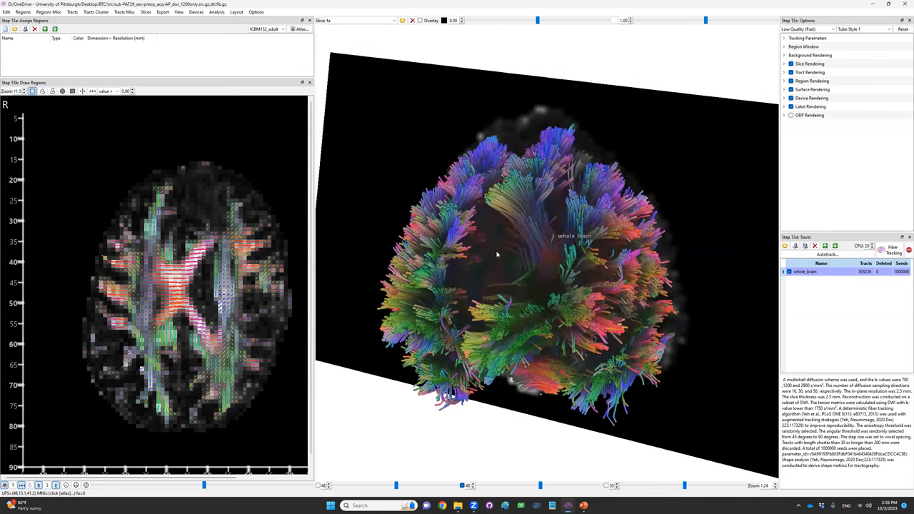
left_click_drag(497, 254, 549, 279)
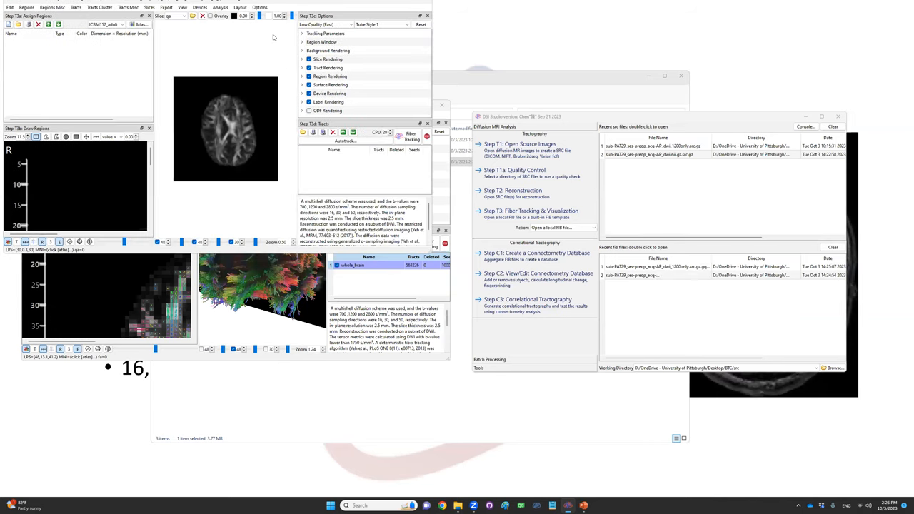
mouse_move(343, 28)
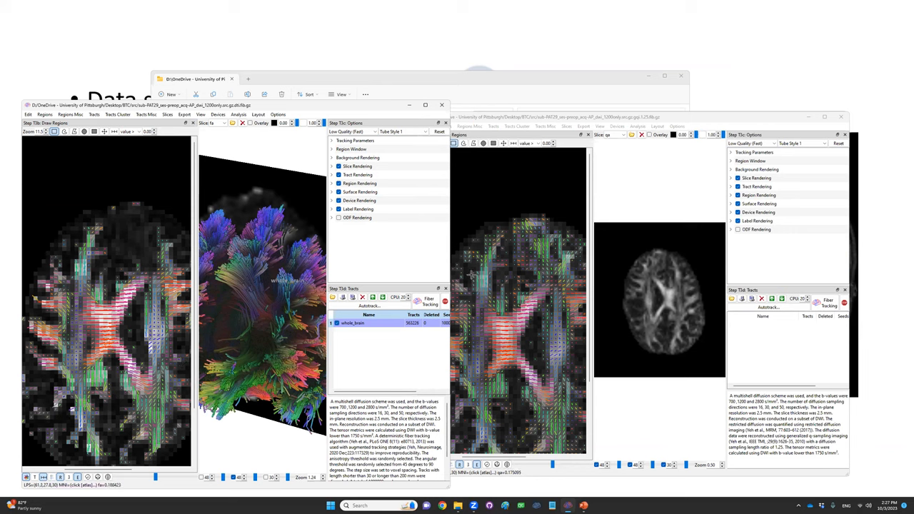
mouse_move(107, 263)
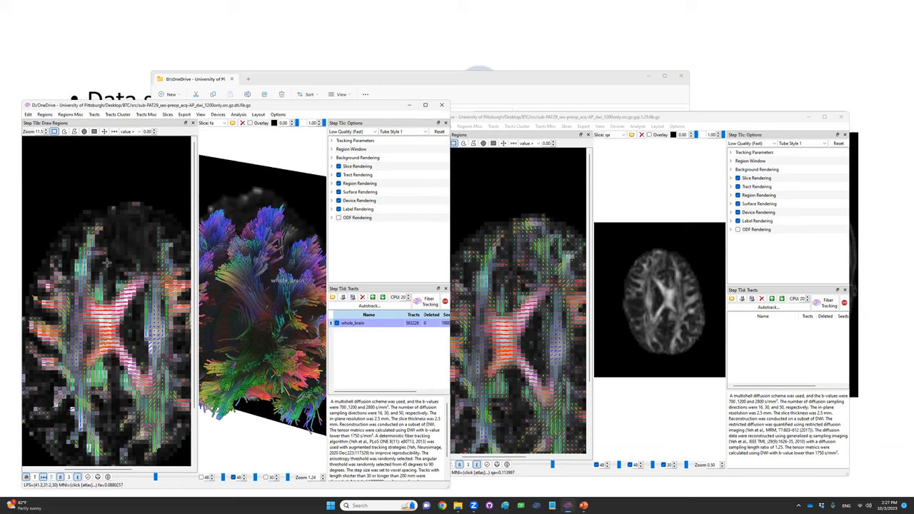
mouse_move(111, 248)
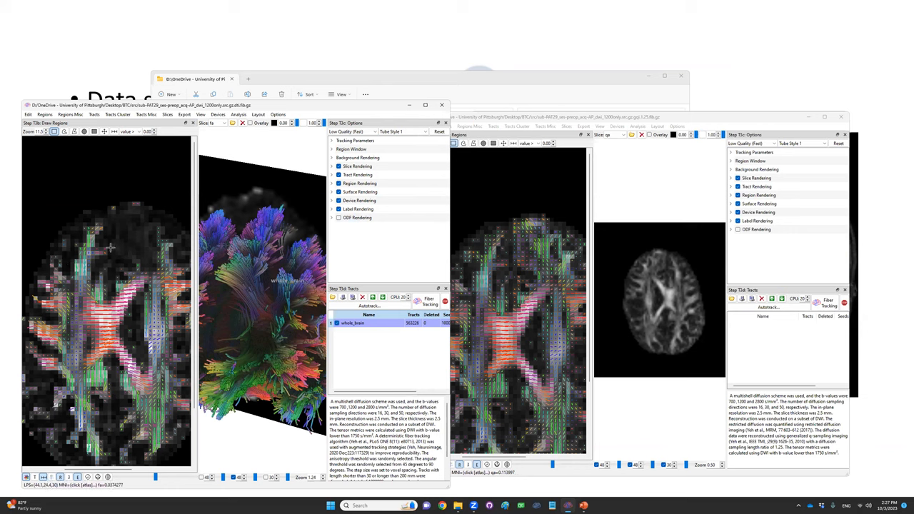
mouse_move(109, 235)
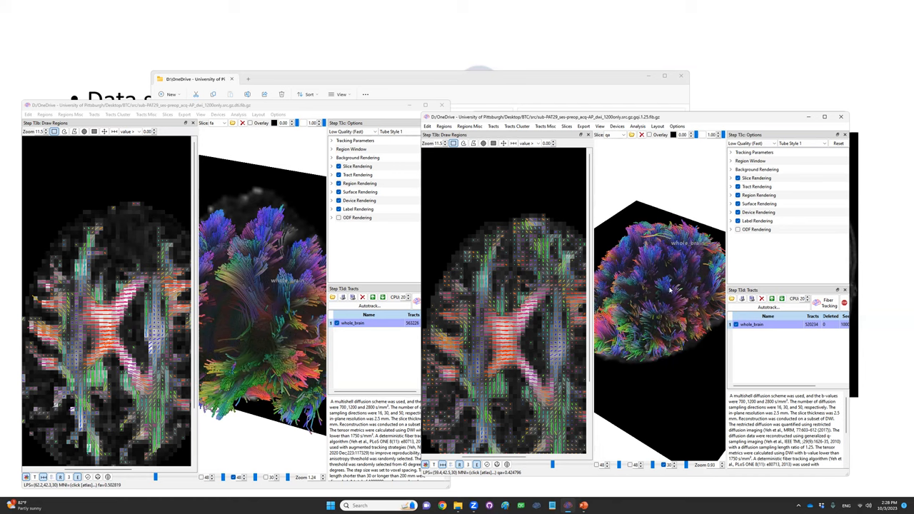
mouse_move(593, 235)
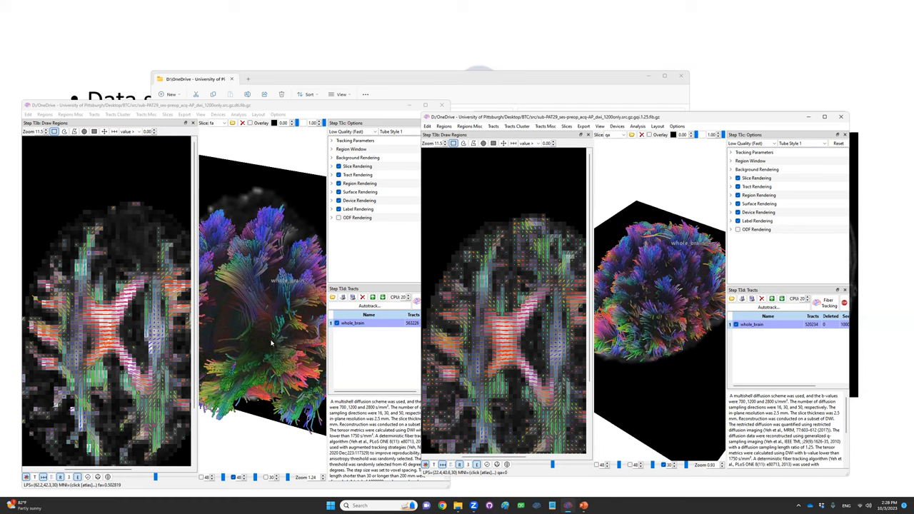
mouse_move(246, 374)
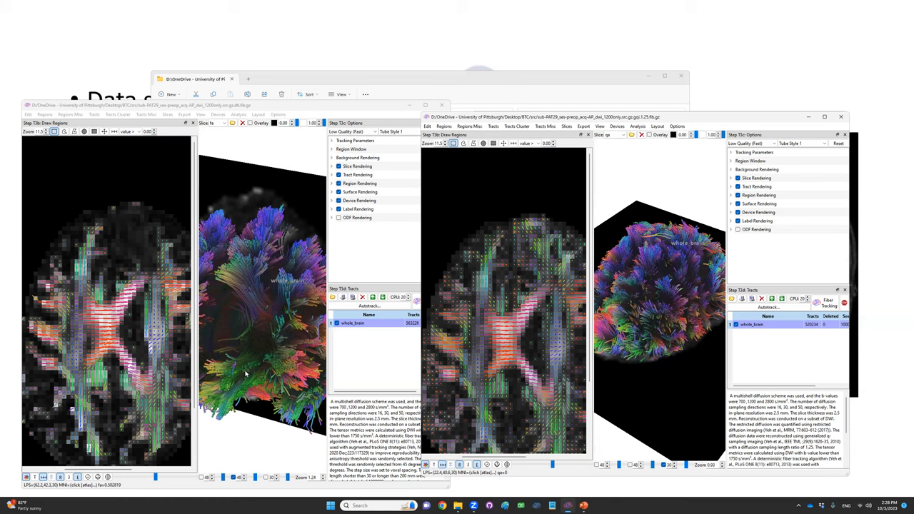
mouse_move(220, 340)
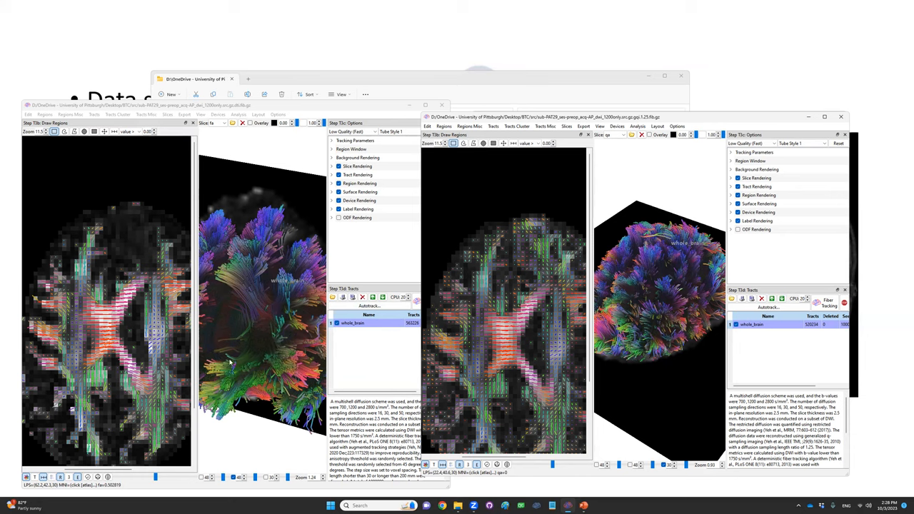
mouse_move(212, 340)
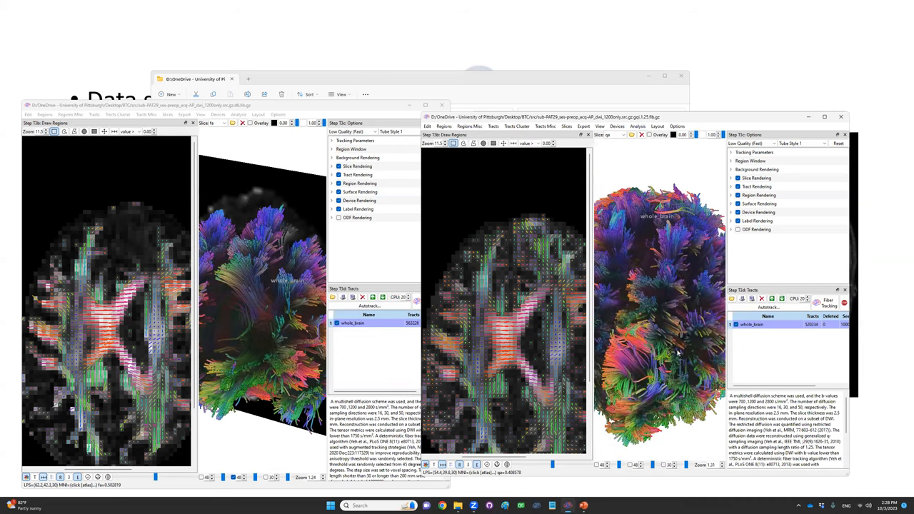
mouse_move(382, 321)
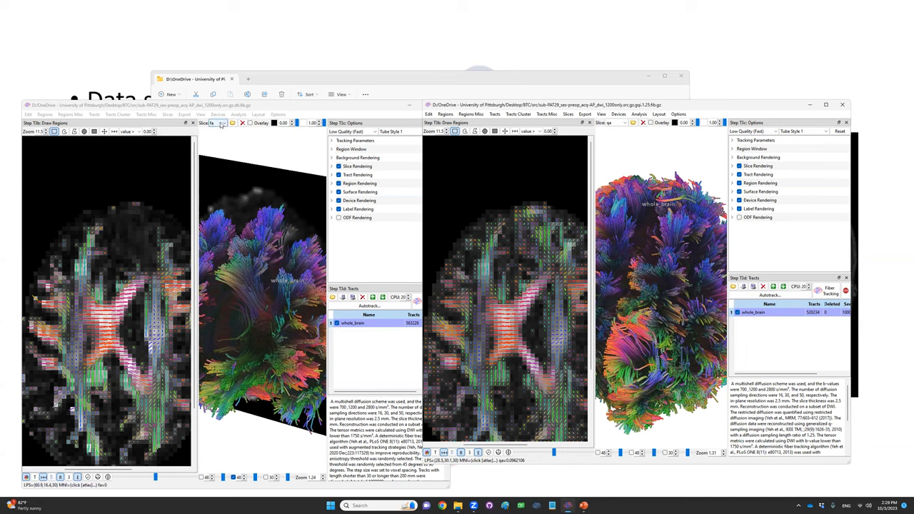
left_click(215, 123)
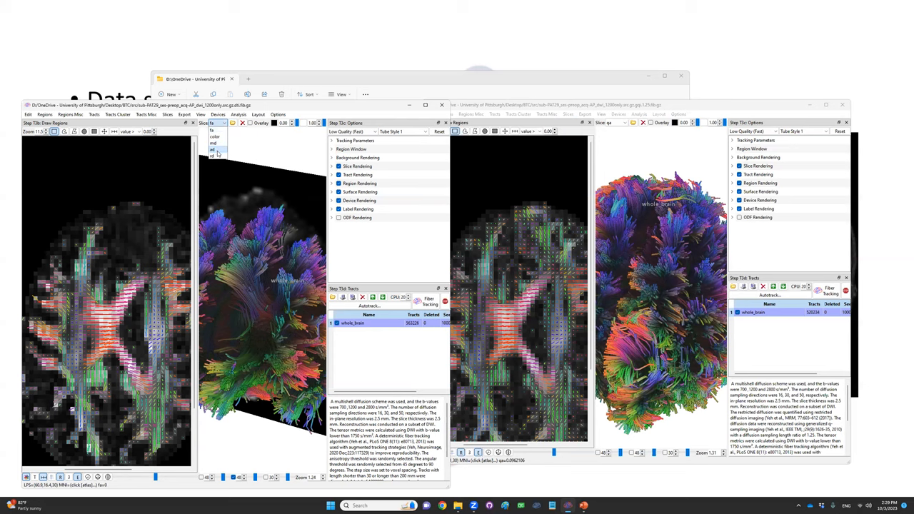
left_click(214, 143)
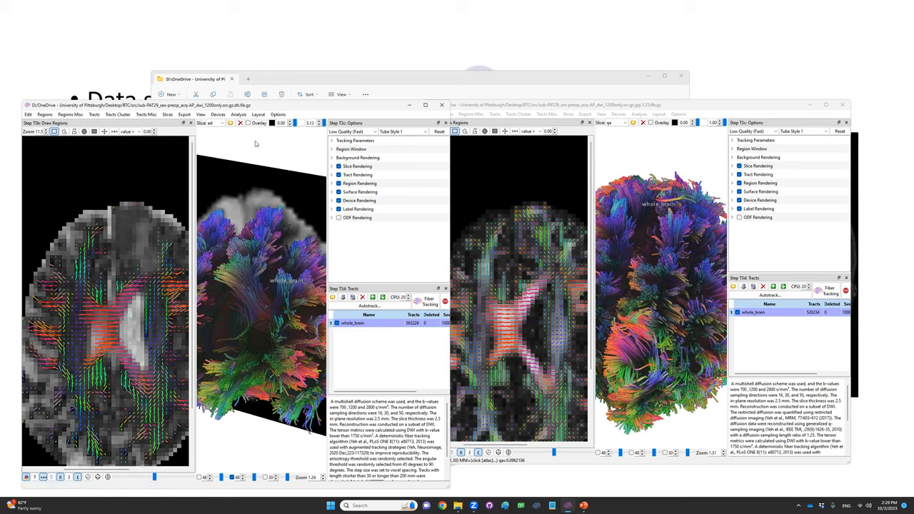
left_click(212, 123)
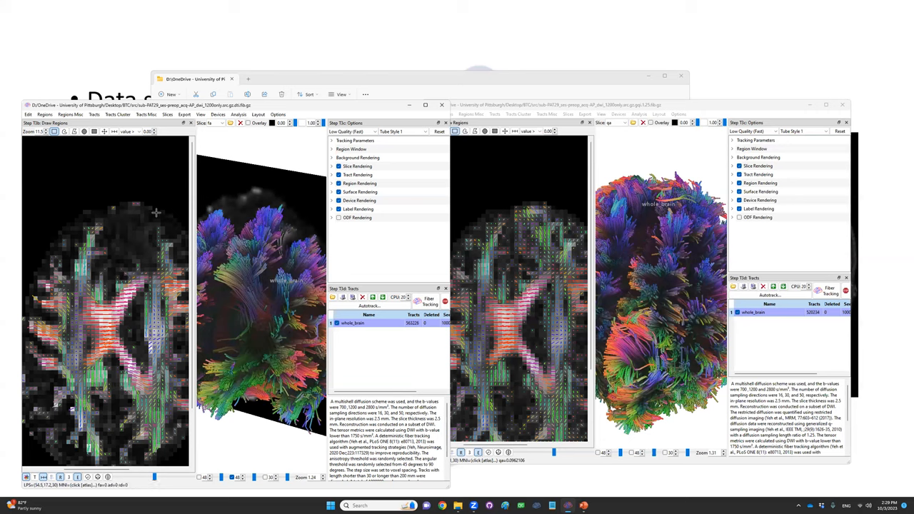
mouse_move(123, 264)
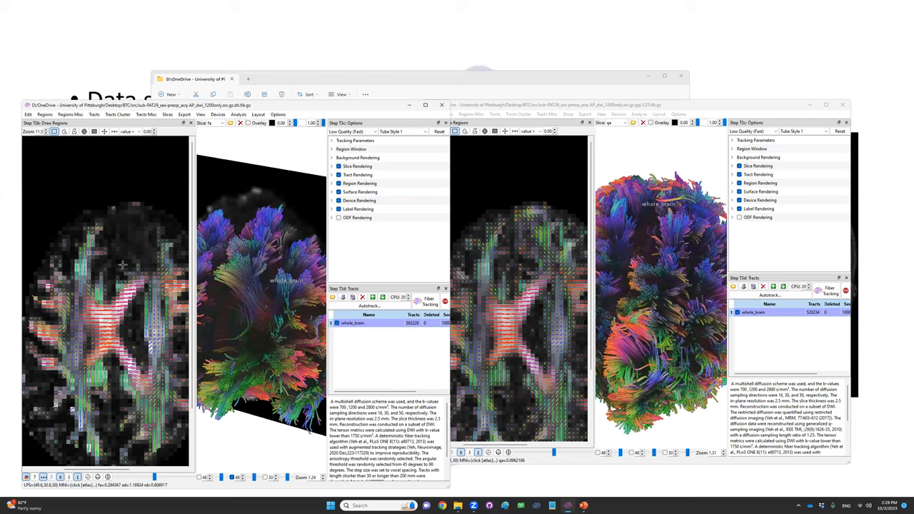
mouse_move(132, 231)
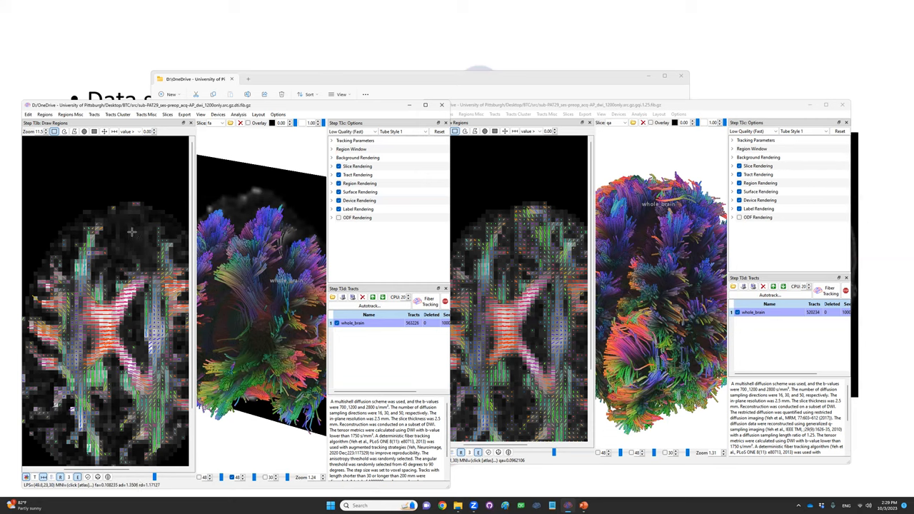
mouse_move(265, 263)
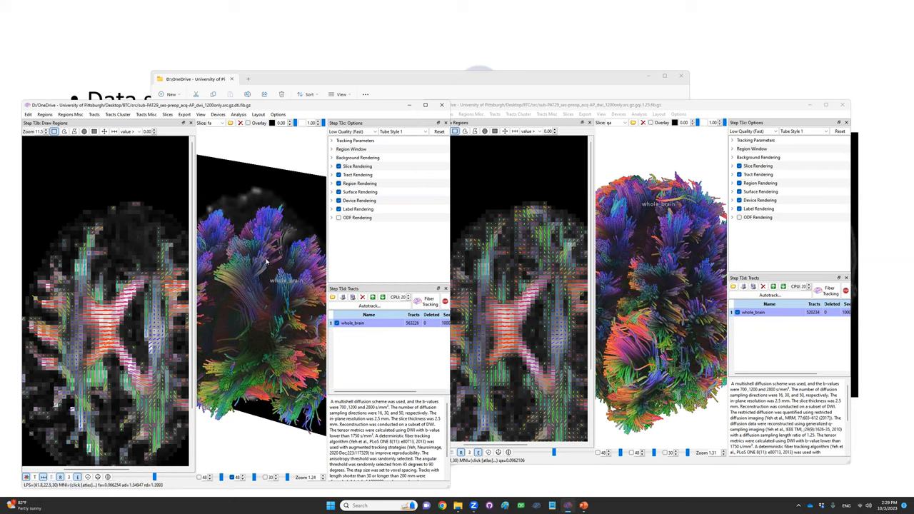
mouse_move(252, 283)
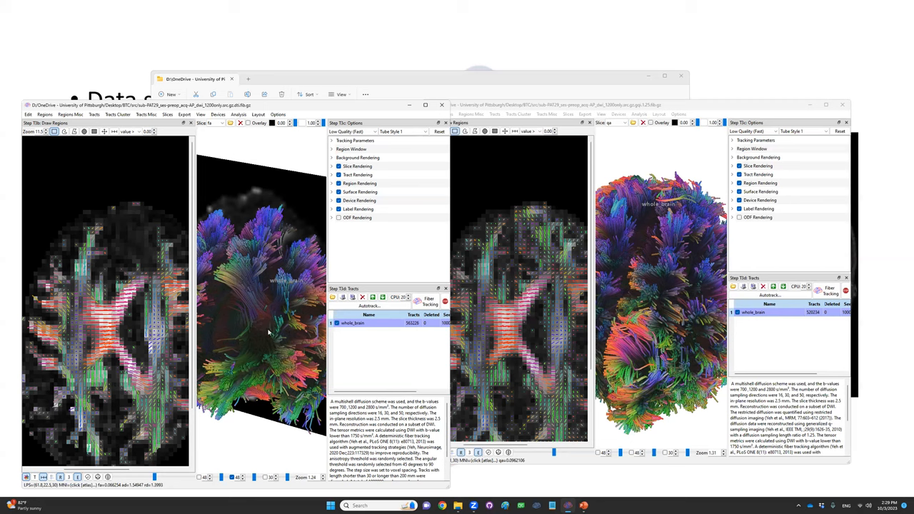
mouse_move(280, 298)
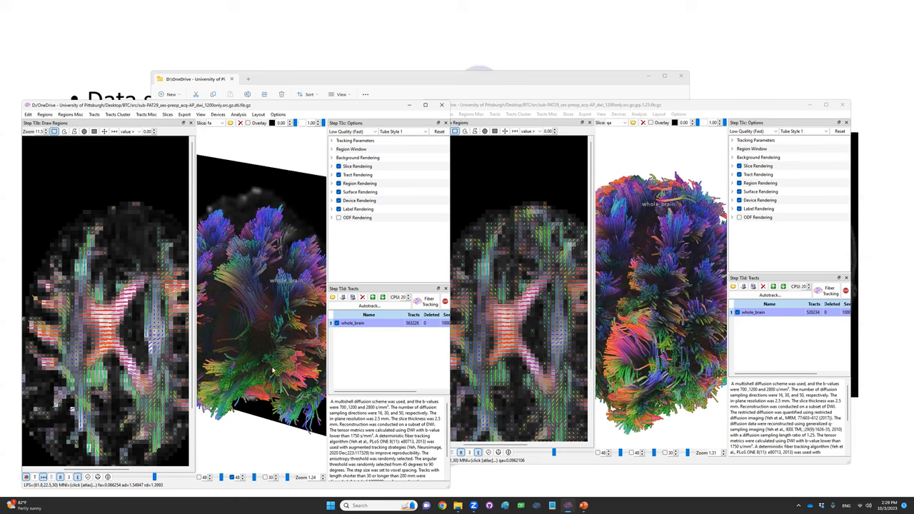
mouse_move(277, 294)
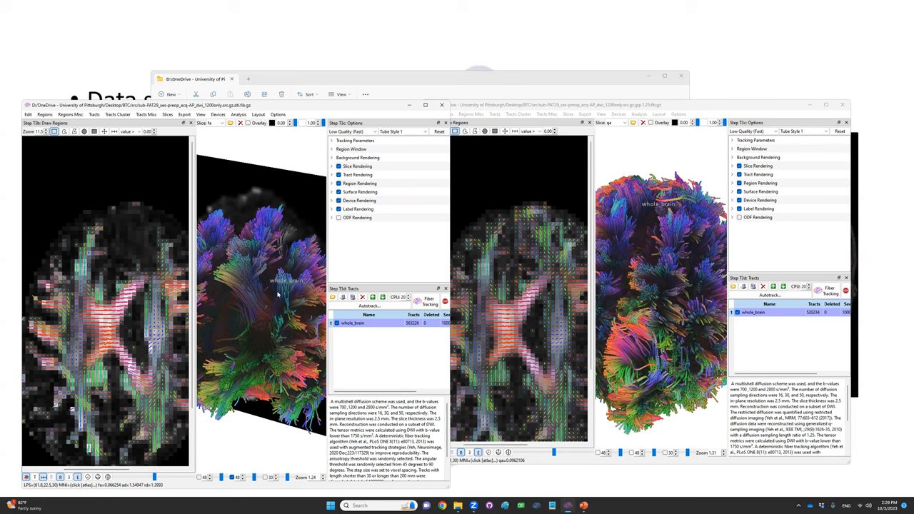
mouse_move(258, 280)
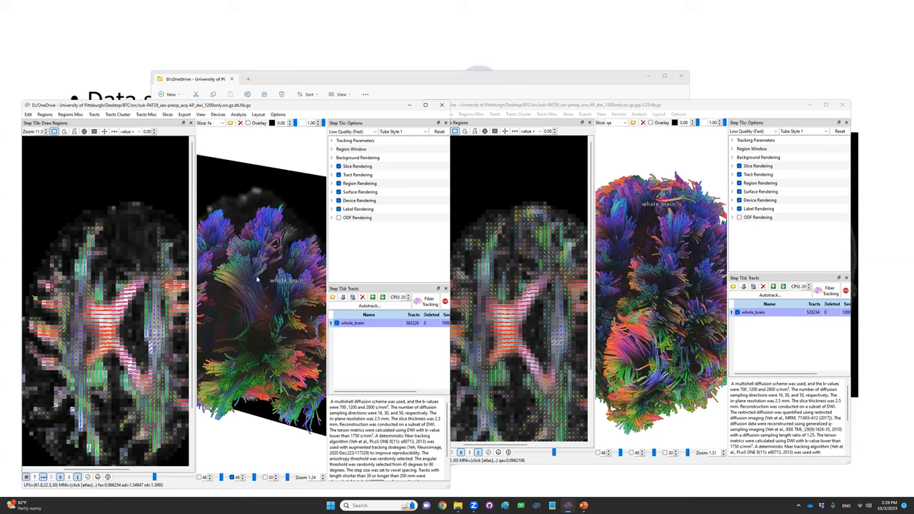
mouse_move(272, 264)
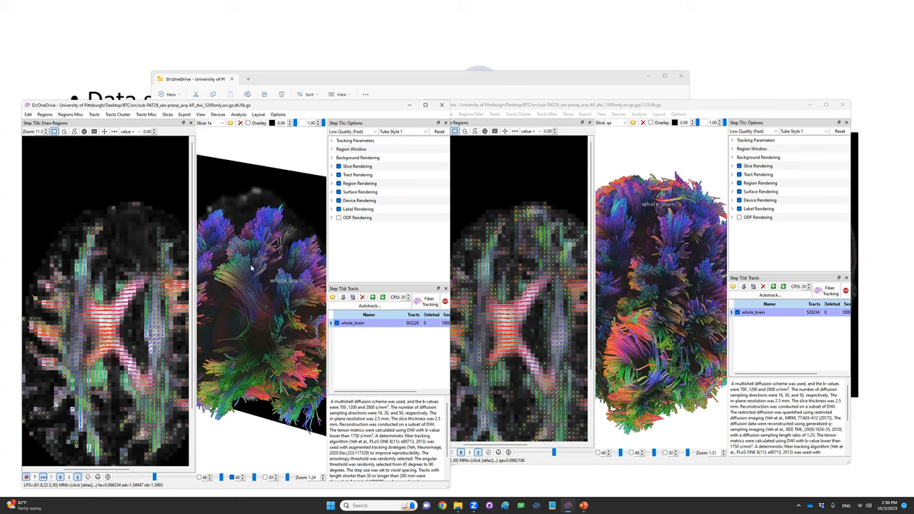
mouse_move(265, 280)
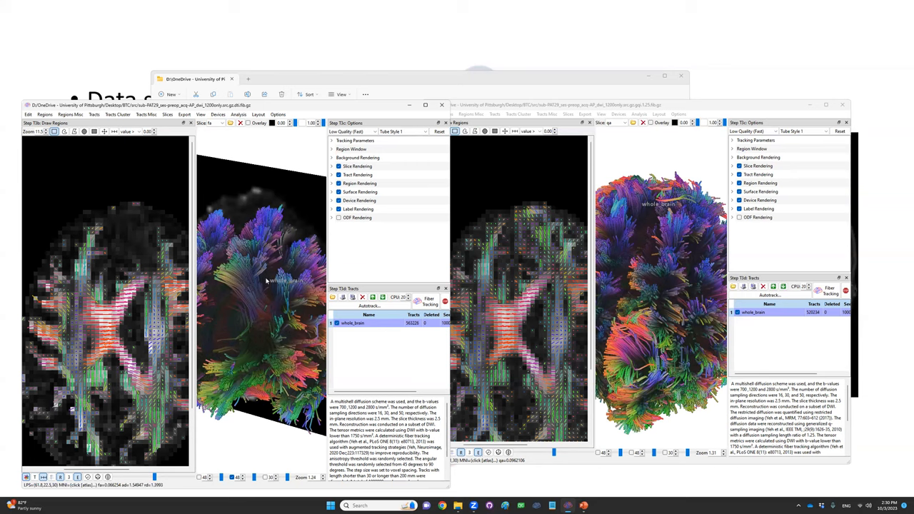
mouse_move(660, 236)
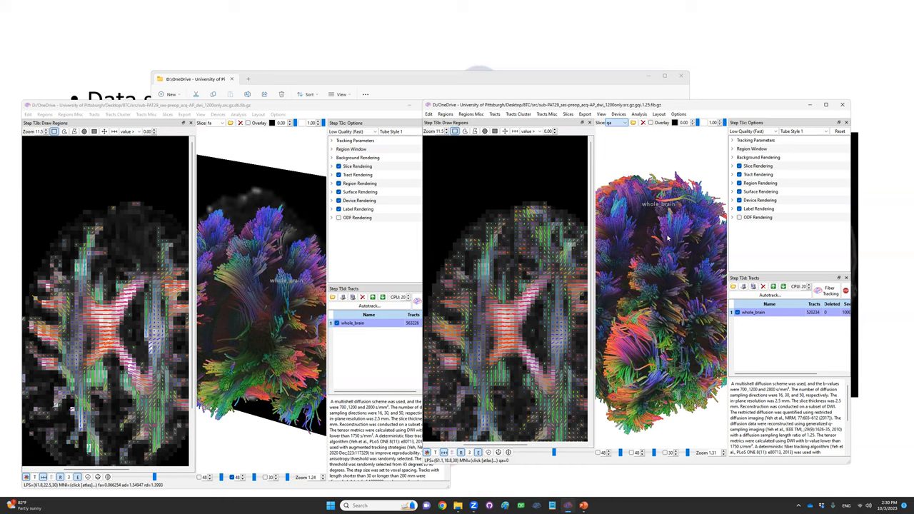
- Switch the second window's brain slice to another diffusion map from the slice list
left_click(623, 123)
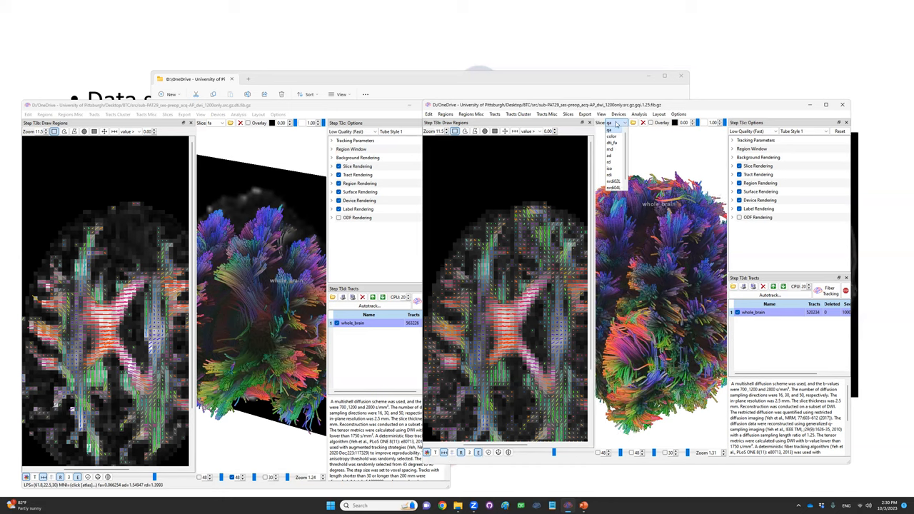
left_click(611, 169)
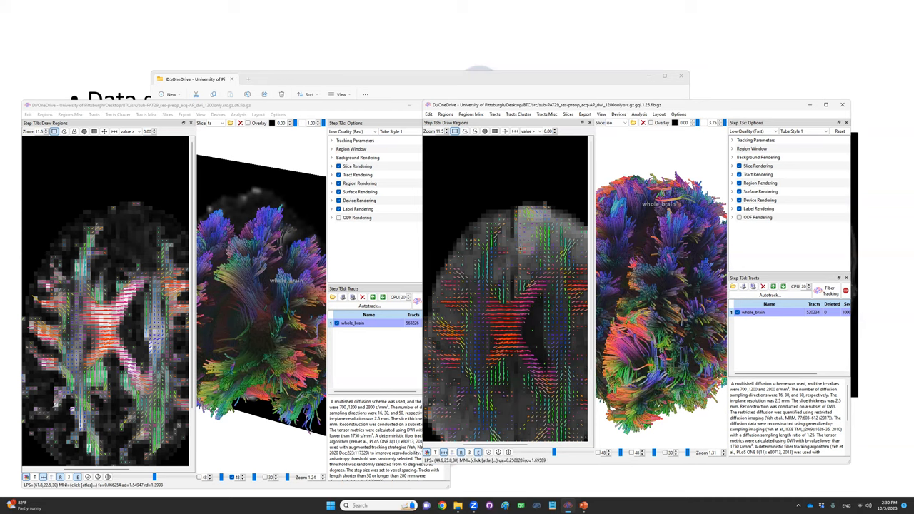
mouse_move(520, 217)
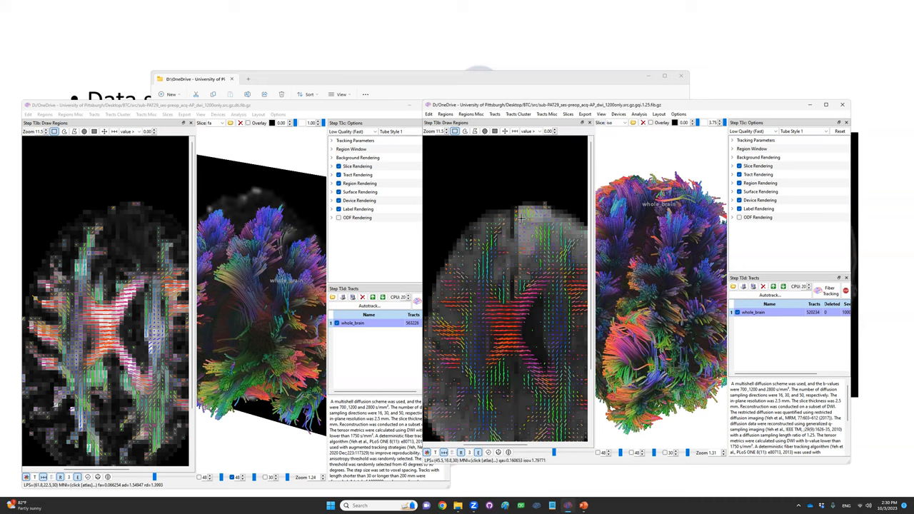
left_click(611, 122)
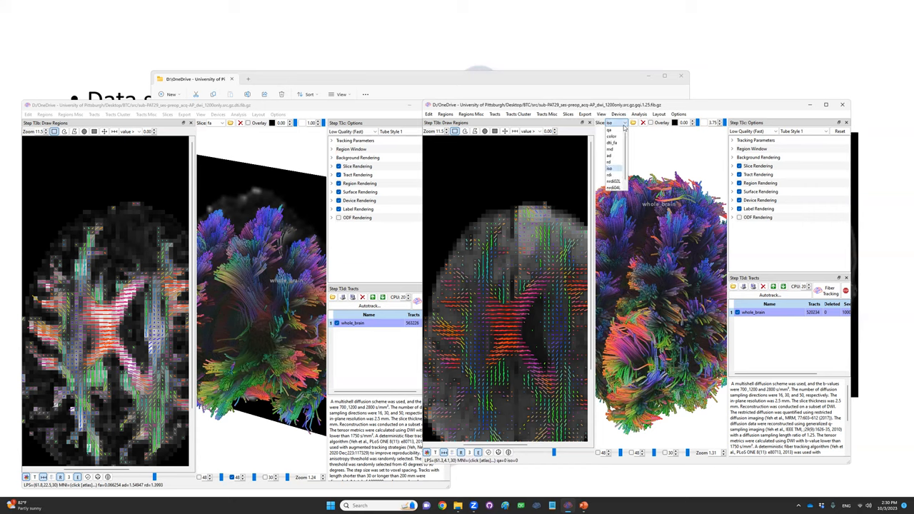